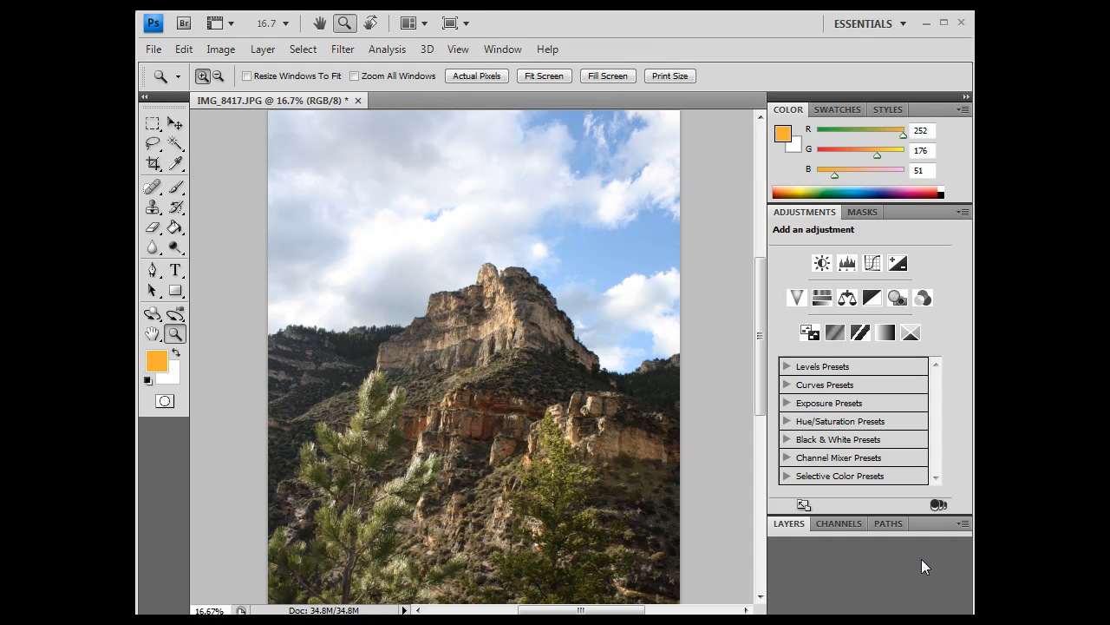
{"action": "mouse_move", "coordinate": [467, 485]}
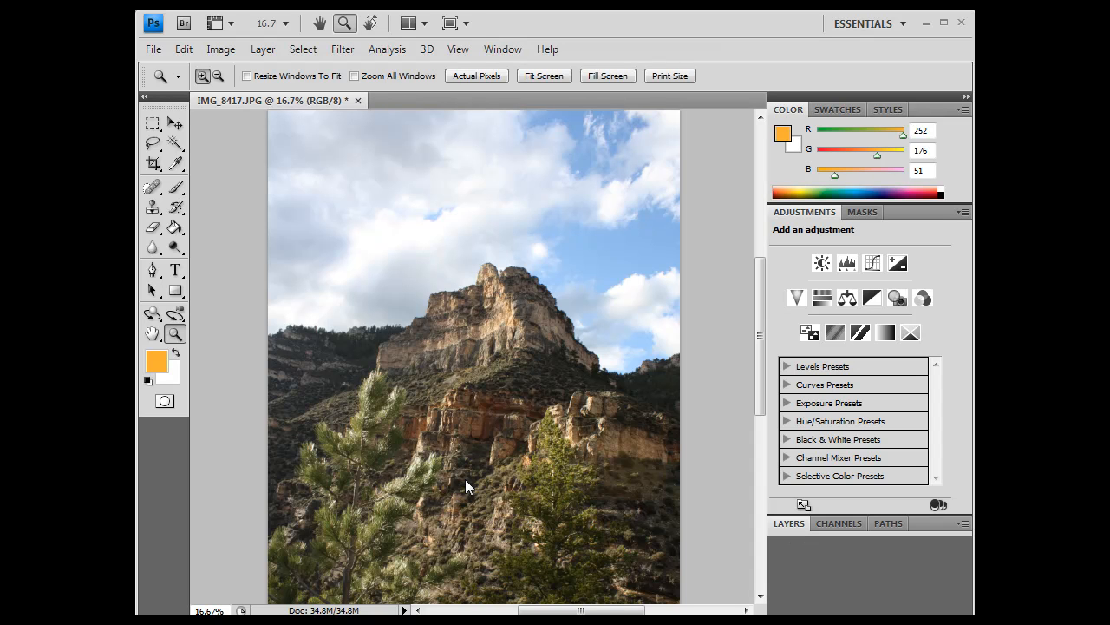
{"action": "mouse_move", "coordinate": [514, 456]}
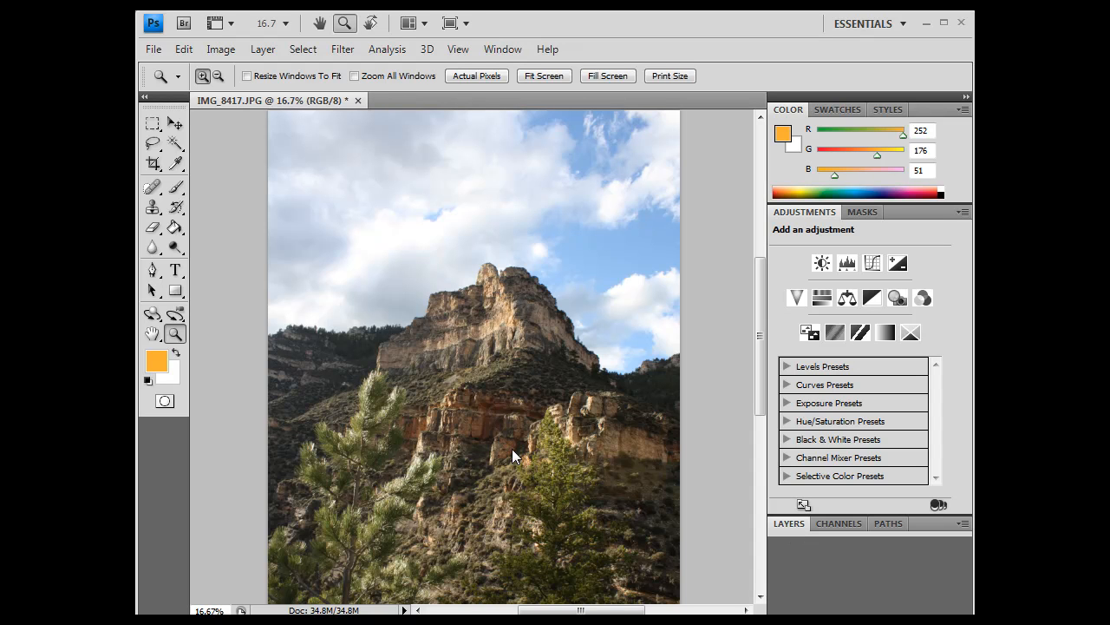
{"action": "mouse_move", "coordinate": [438, 434]}
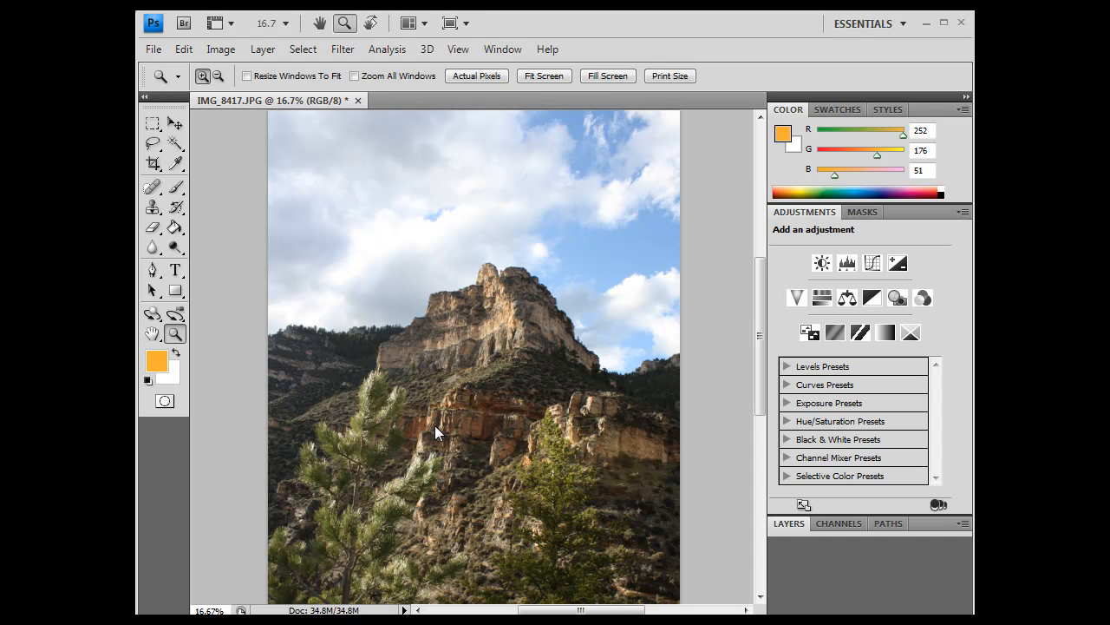
{"action": "mouse_move", "coordinate": [555, 351]}
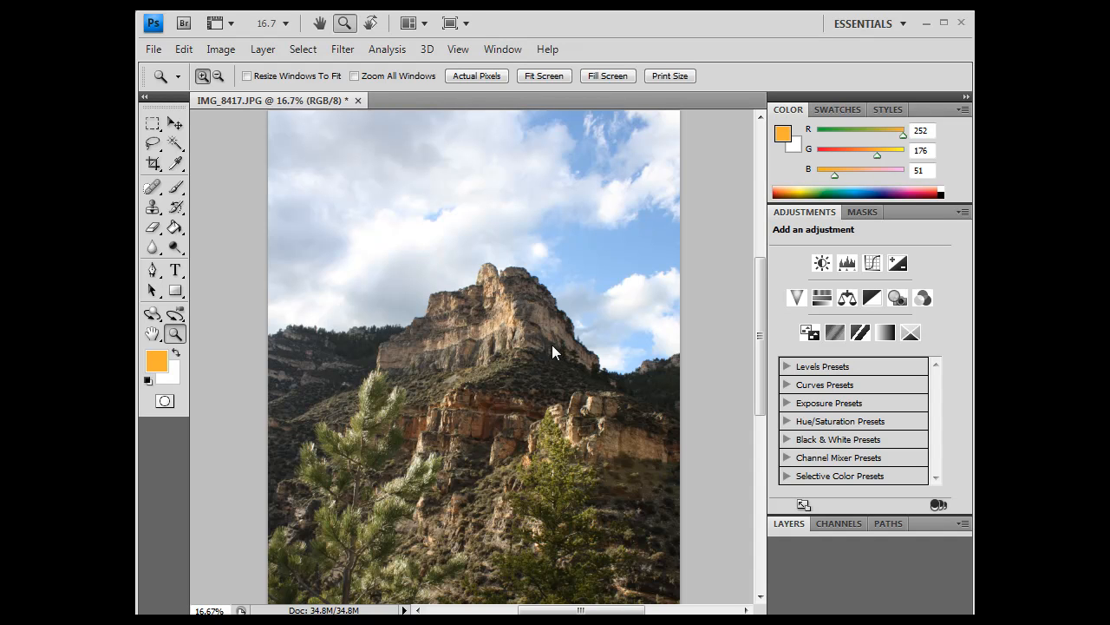
{"action": "mouse_move", "coordinate": [488, 436]}
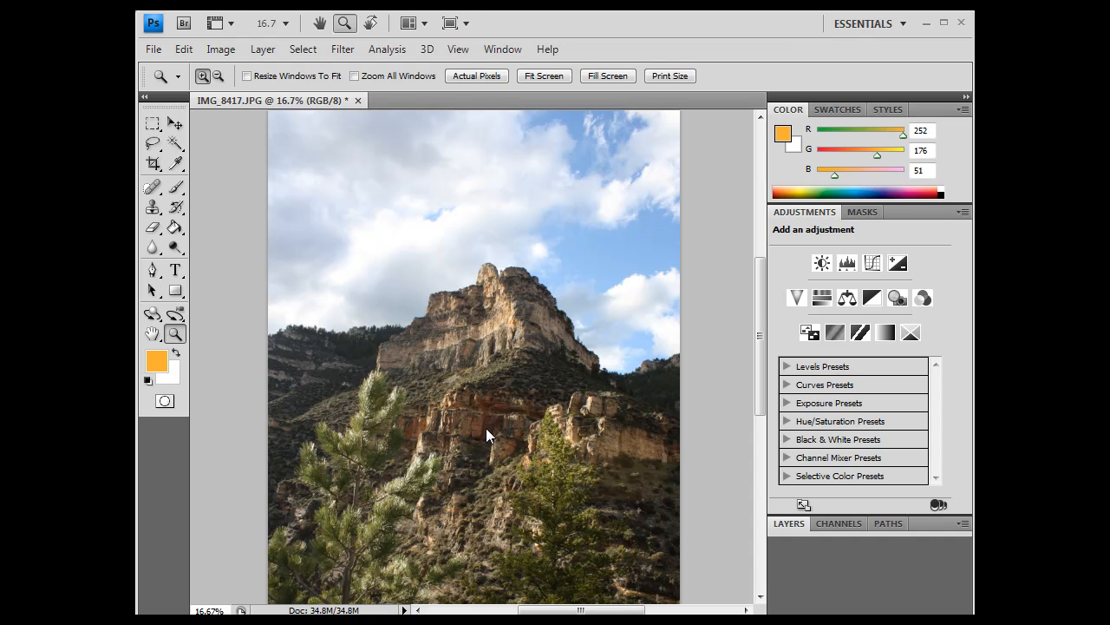
{"action": "mouse_move", "coordinate": [492, 515]}
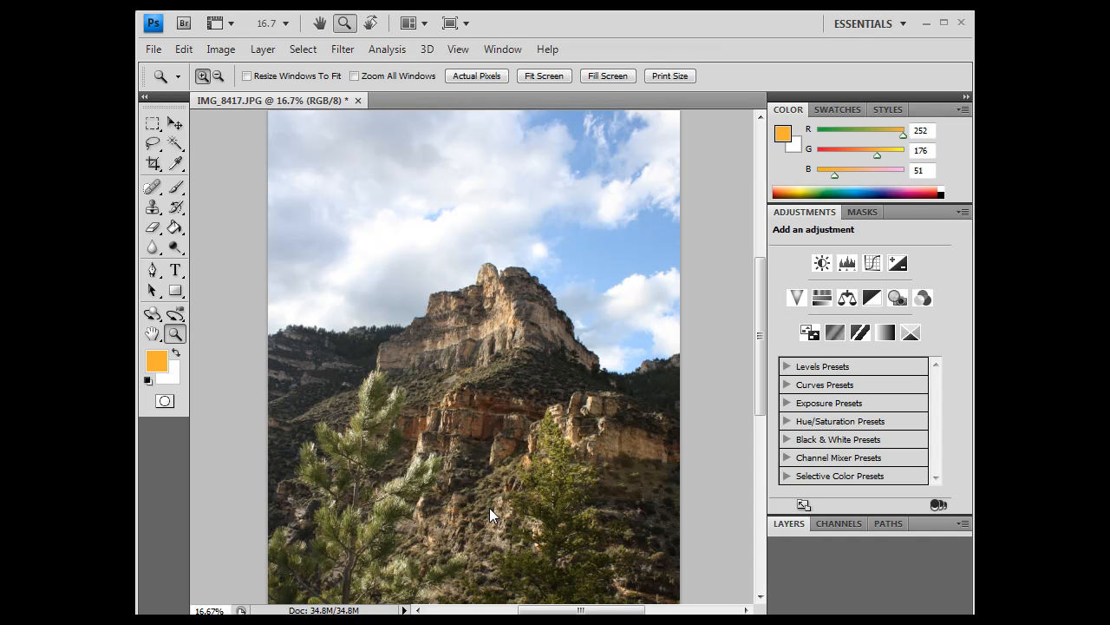
{"action": "mouse_move", "coordinate": [513, 409]}
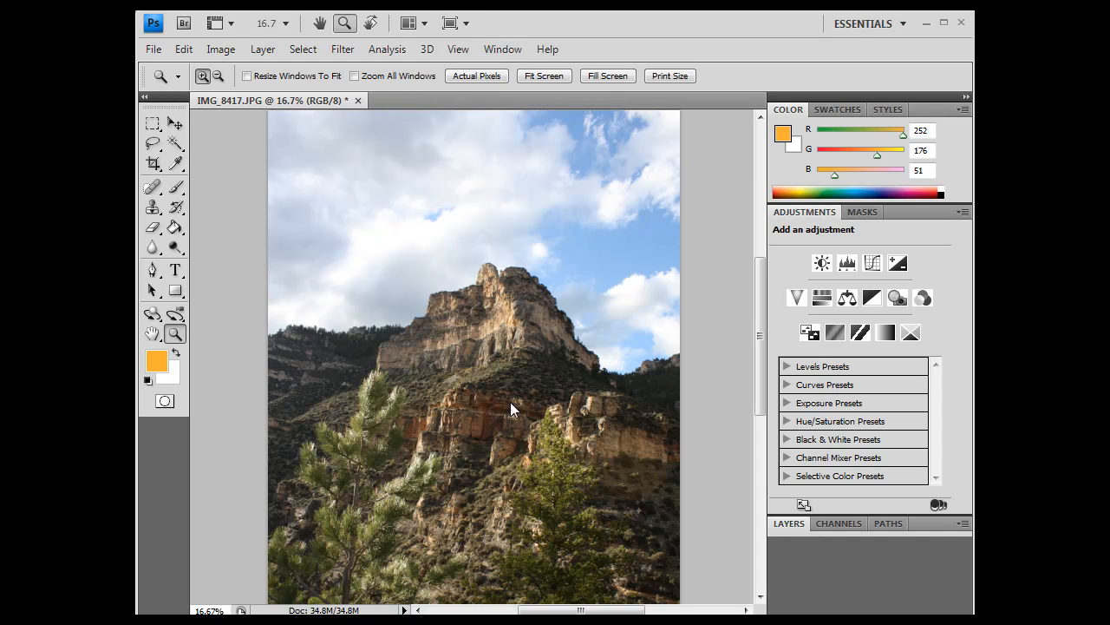
{"action": "mouse_move", "coordinate": [516, 348]}
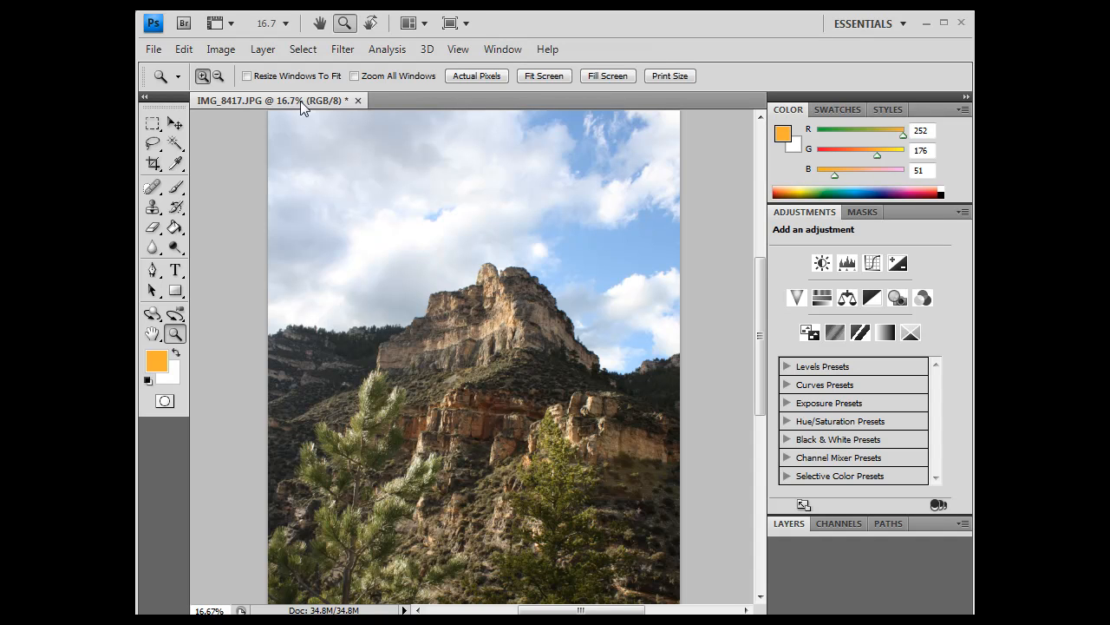
{"action": "mouse_move", "coordinate": [206, 113]}
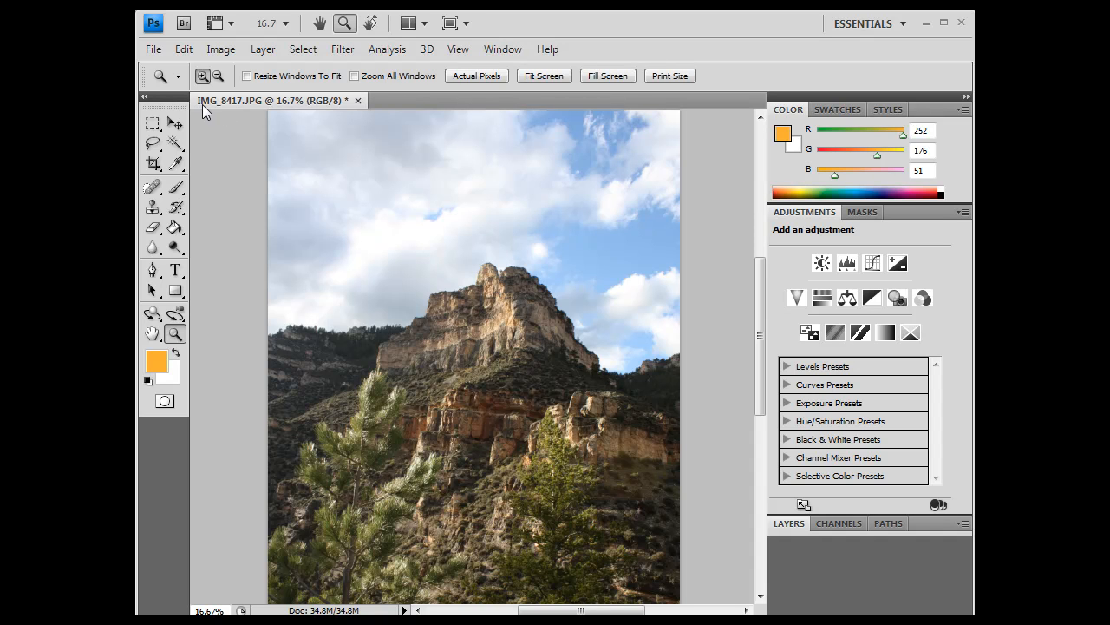
{"action": "mouse_move", "coordinate": [255, 113]}
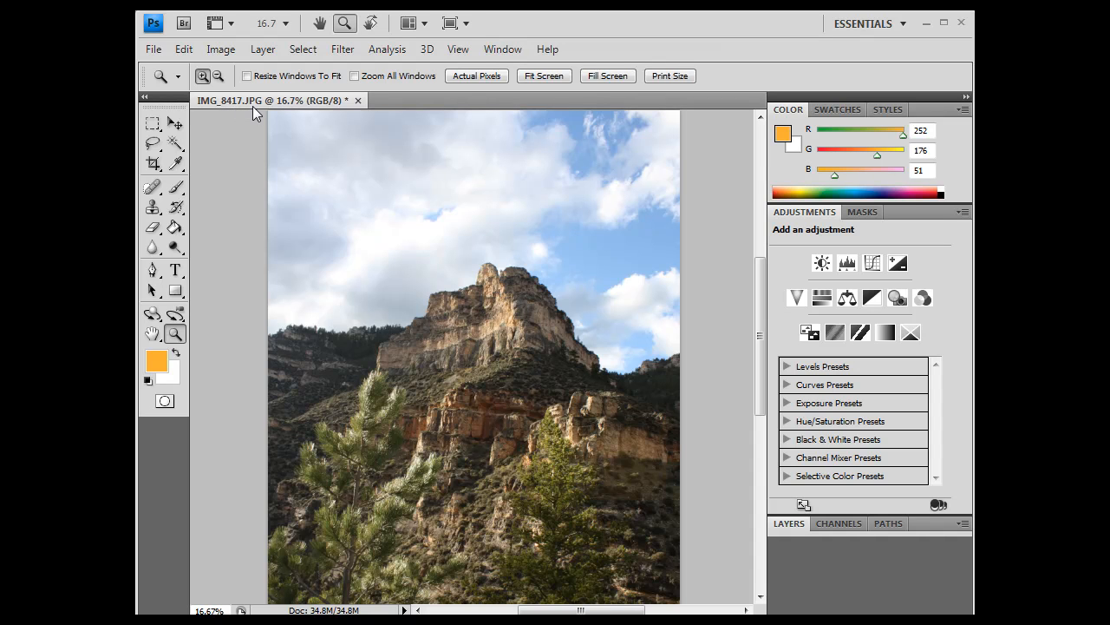
{"action": "mouse_move", "coordinate": [291, 116]}
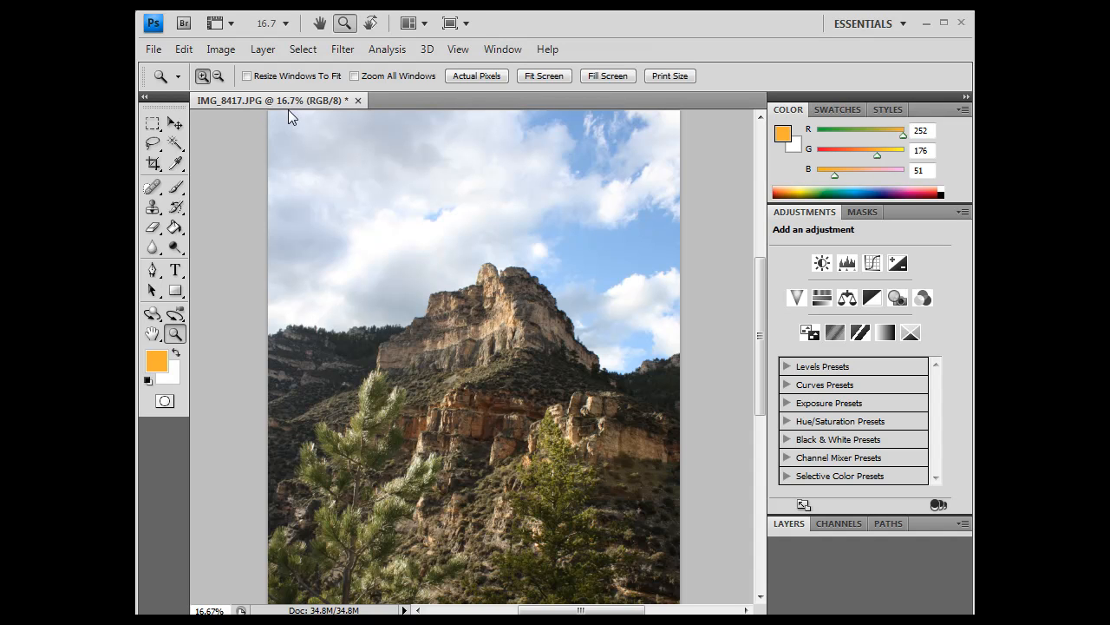
{"action": "mouse_move", "coordinate": [190, 294]}
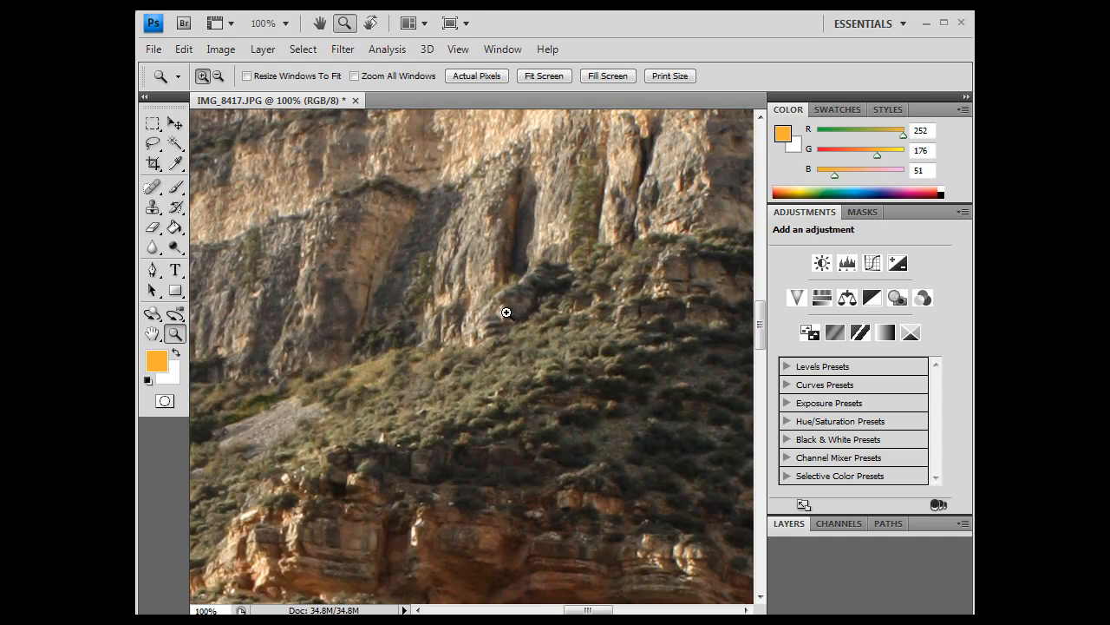
{"action": "mouse_move", "coordinate": [476, 359]}
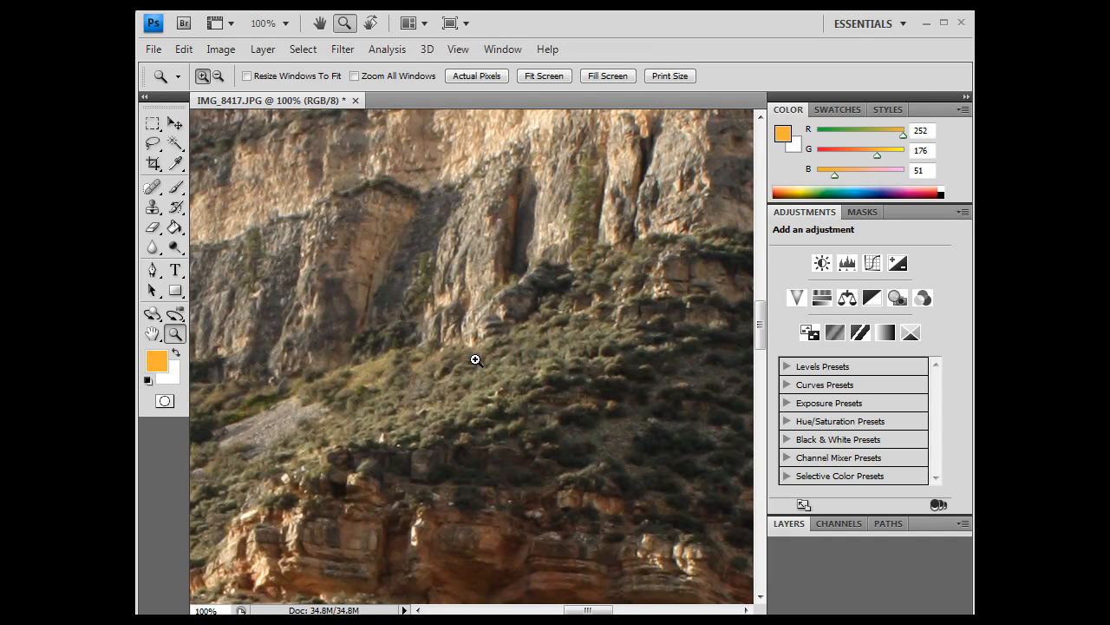
{"action": "mouse_move", "coordinate": [418, 452]}
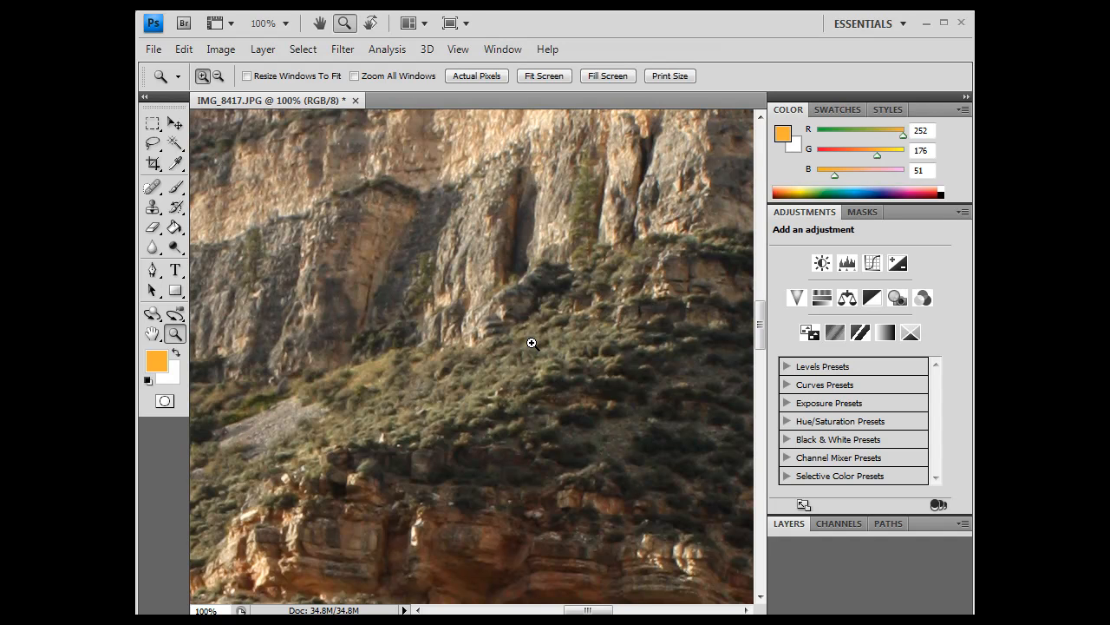
{"action": "mouse_move", "coordinate": [545, 329]}
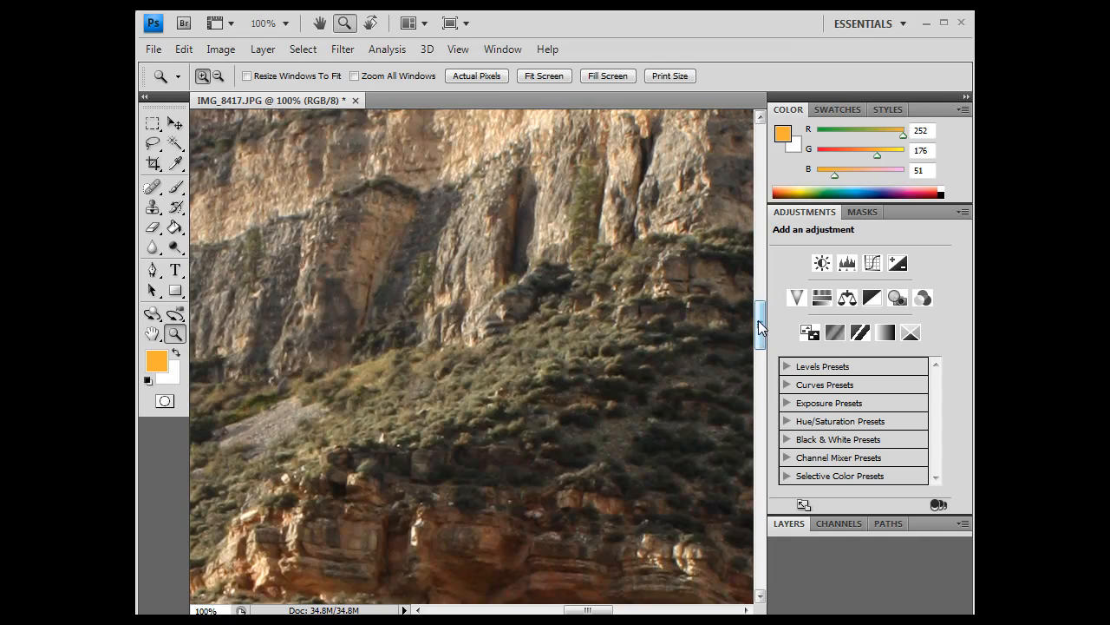
- Pan down the 100% view to inspect the sunlit cliff rock and pine detail
{"action": "left_click_drag", "start_coordinate": [759, 326], "coordinate": [759, 490]}
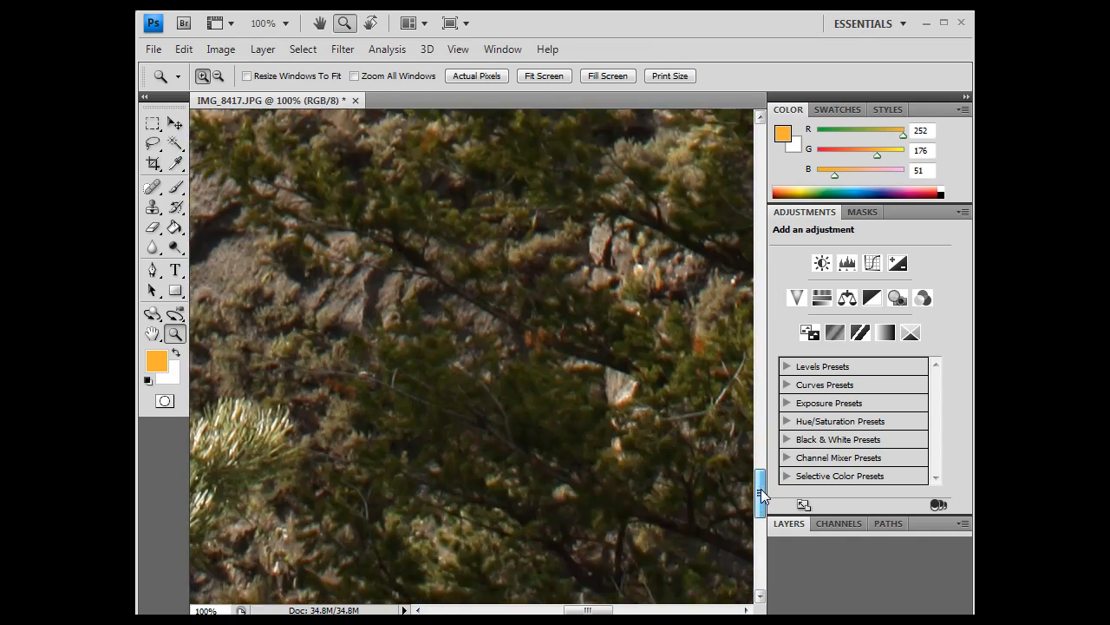
{"action": "left_click_drag", "start_coordinate": [760, 481], "coordinate": [759, 512]}
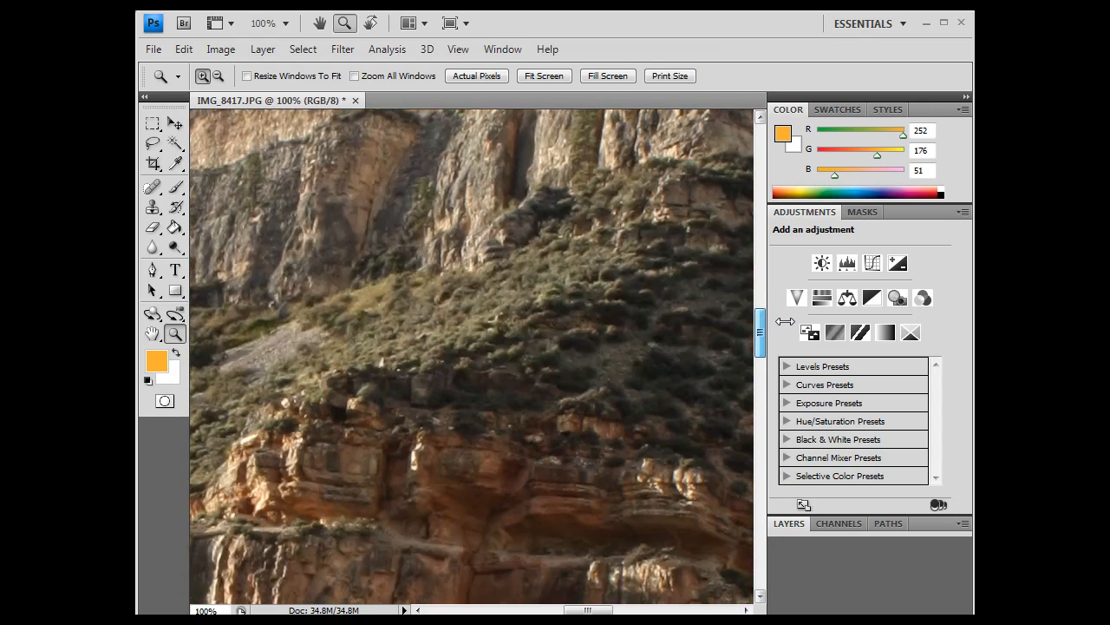
{"action": "scroll", "scroll_direction": "down", "scroll_amount": 3}
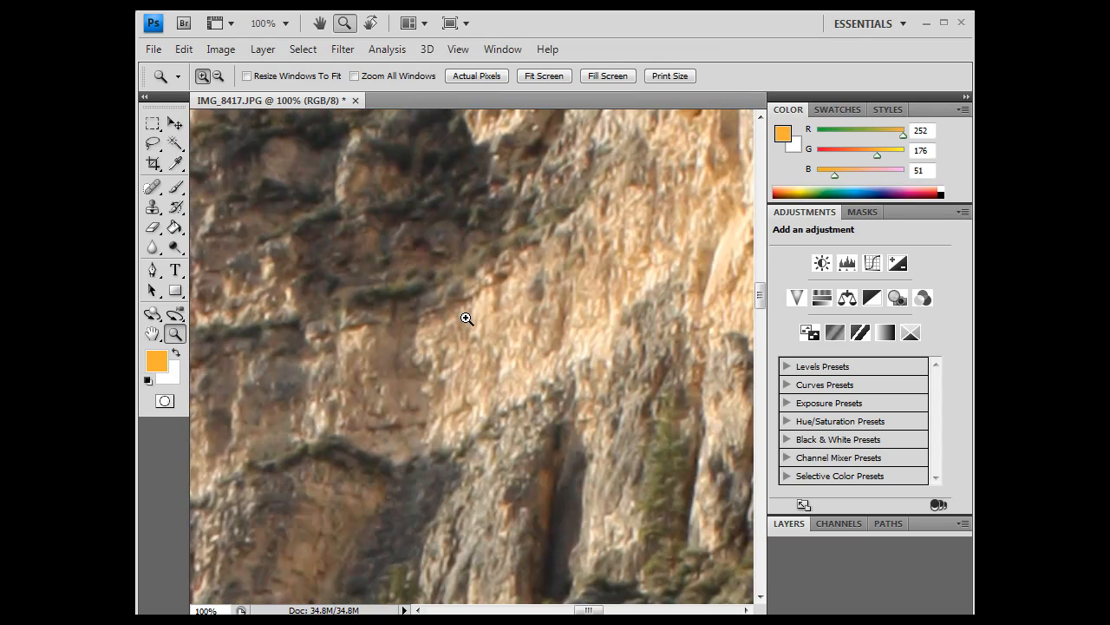
{"action": "left_click", "coordinate": [467, 319]}
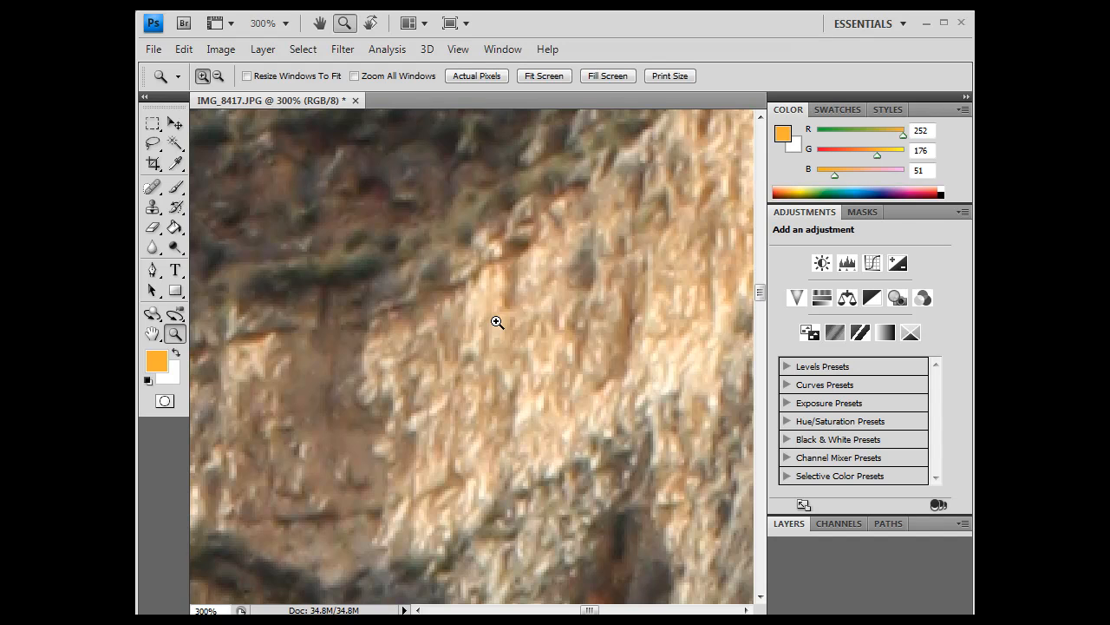
{"action": "mouse_move", "coordinate": [492, 312]}
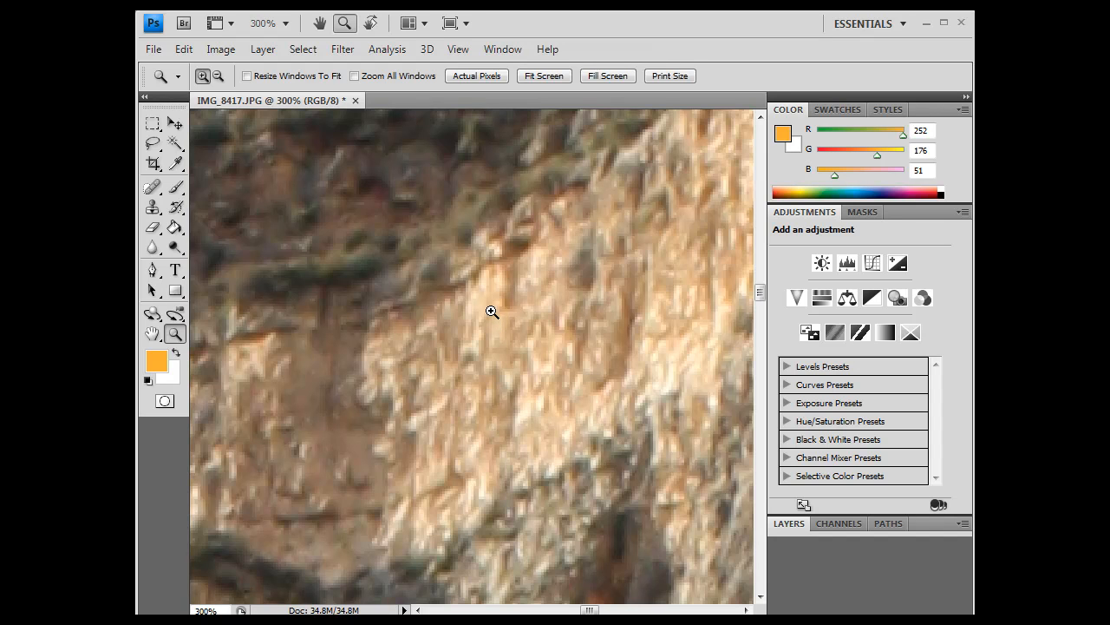
{"action": "mouse_move", "coordinate": [475, 303]}
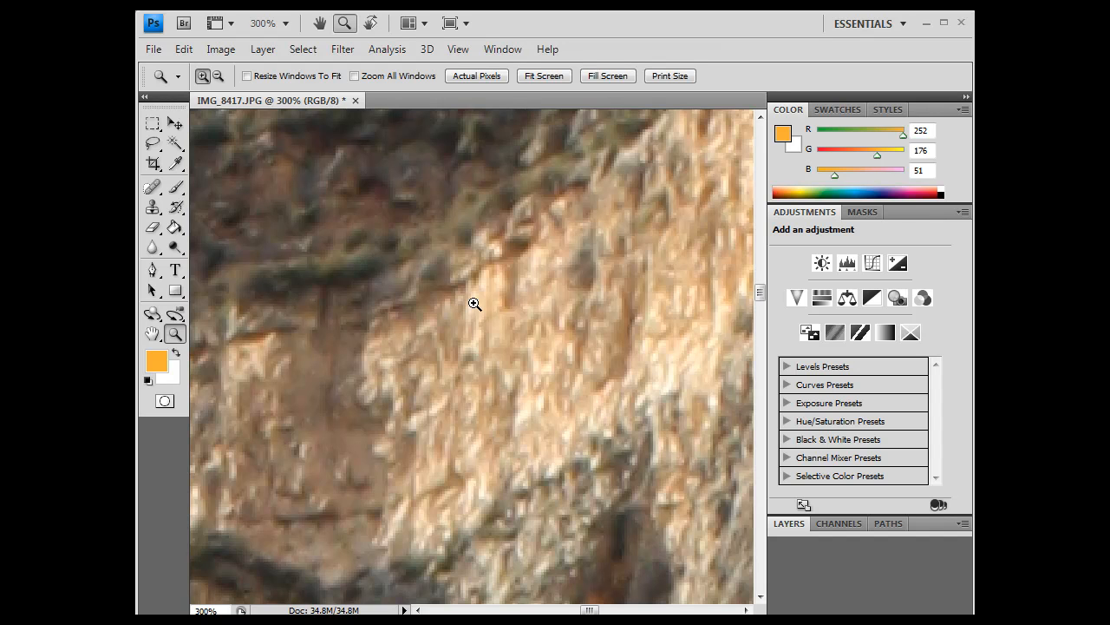
{"action": "left_click", "coordinate": [474, 304]}
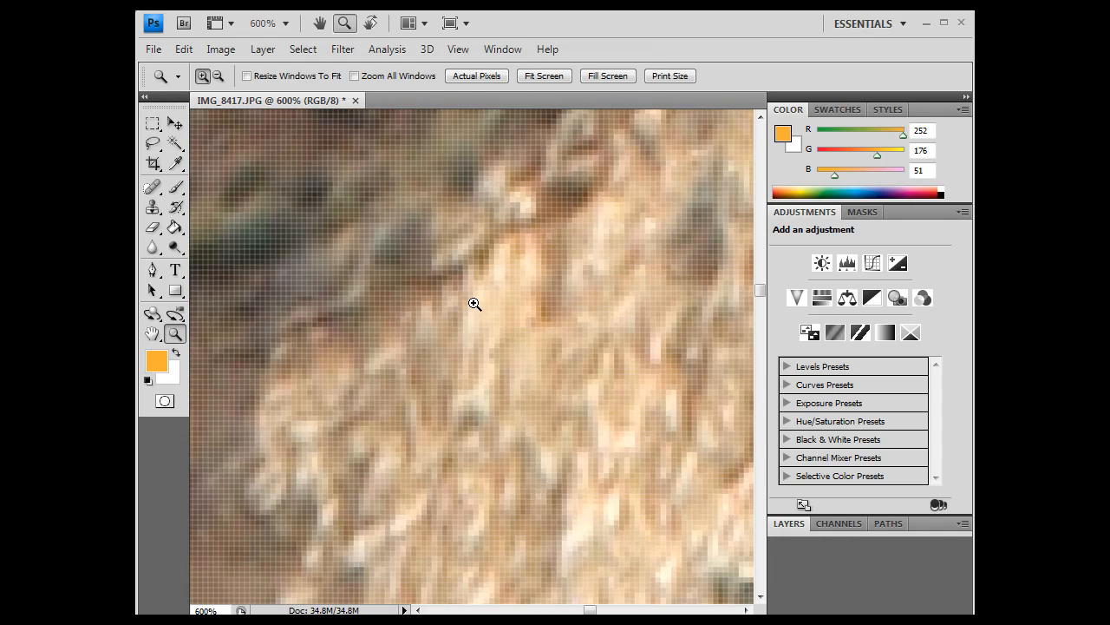
{"action": "mouse_move", "coordinate": [506, 296]}
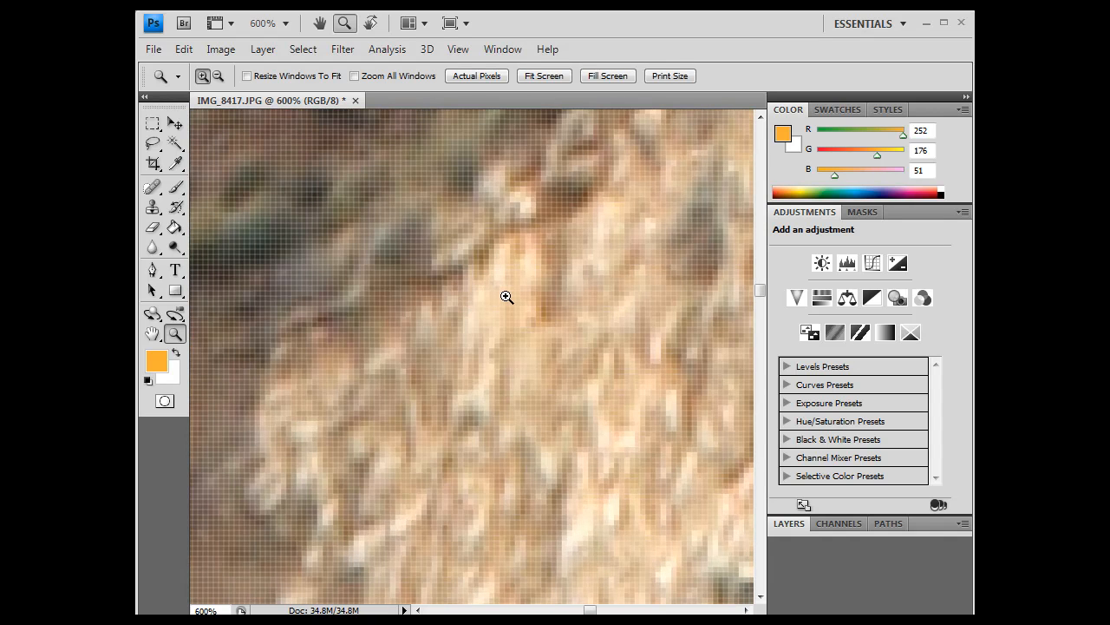
{"action": "left_click", "coordinate": [506, 297]}
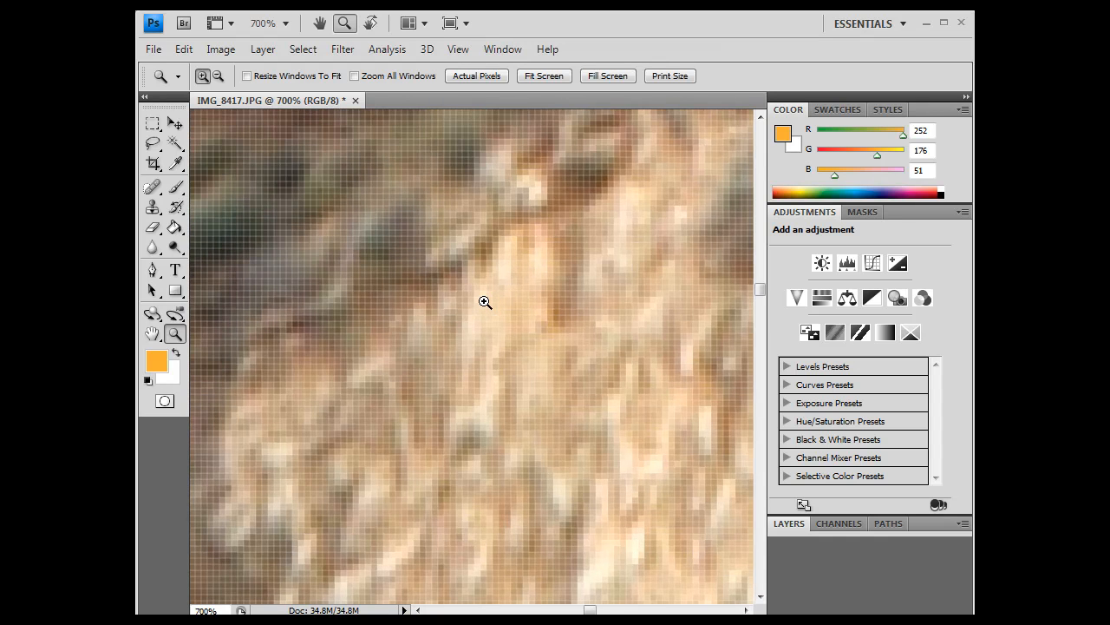
{"action": "left_click", "coordinate": [485, 302]}
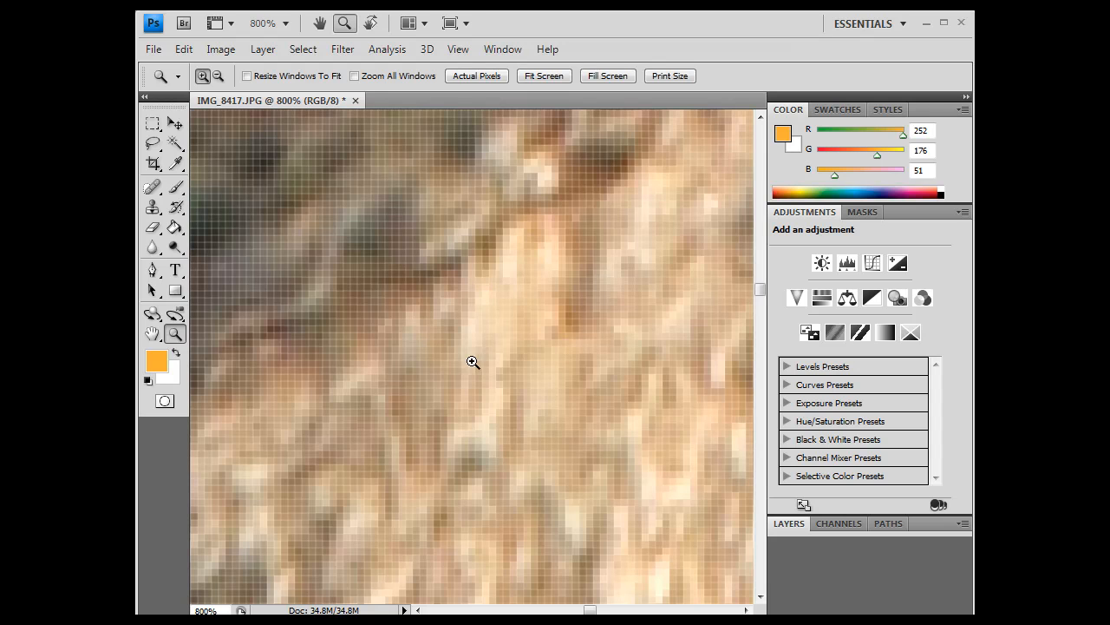
{"action": "mouse_move", "coordinate": [485, 359]}
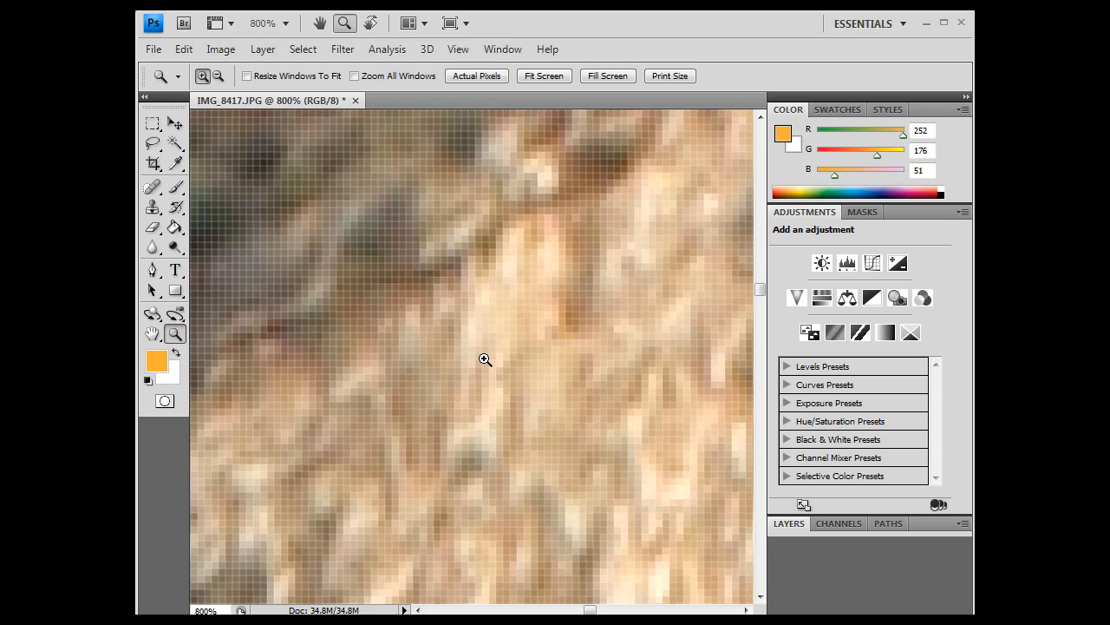
{"action": "mouse_move", "coordinate": [492, 353]}
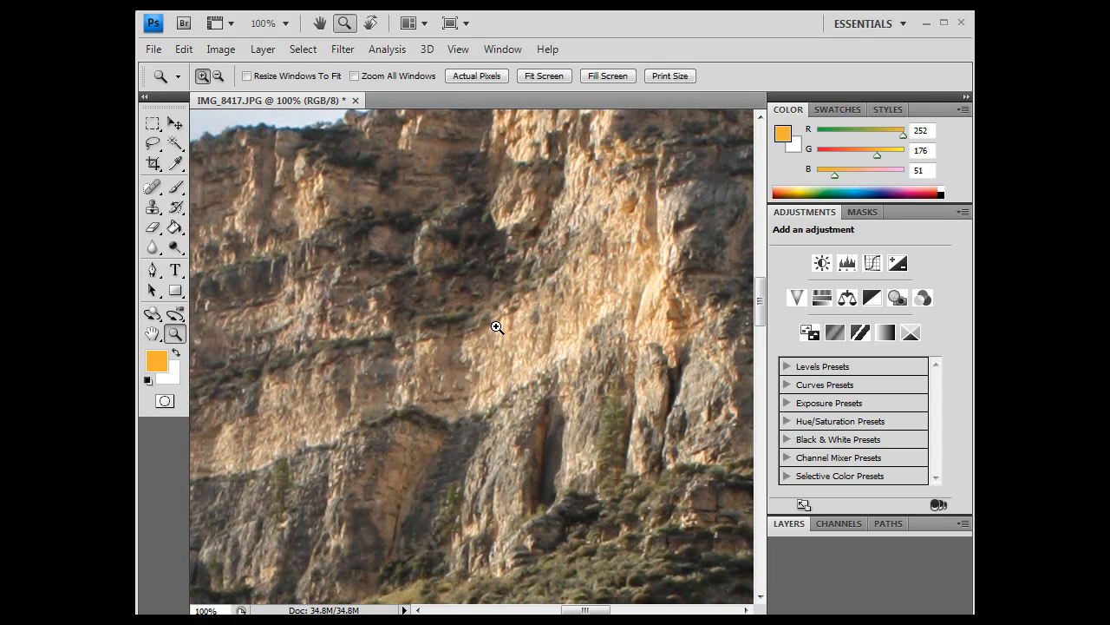
{"action": "mouse_move", "coordinate": [519, 345]}
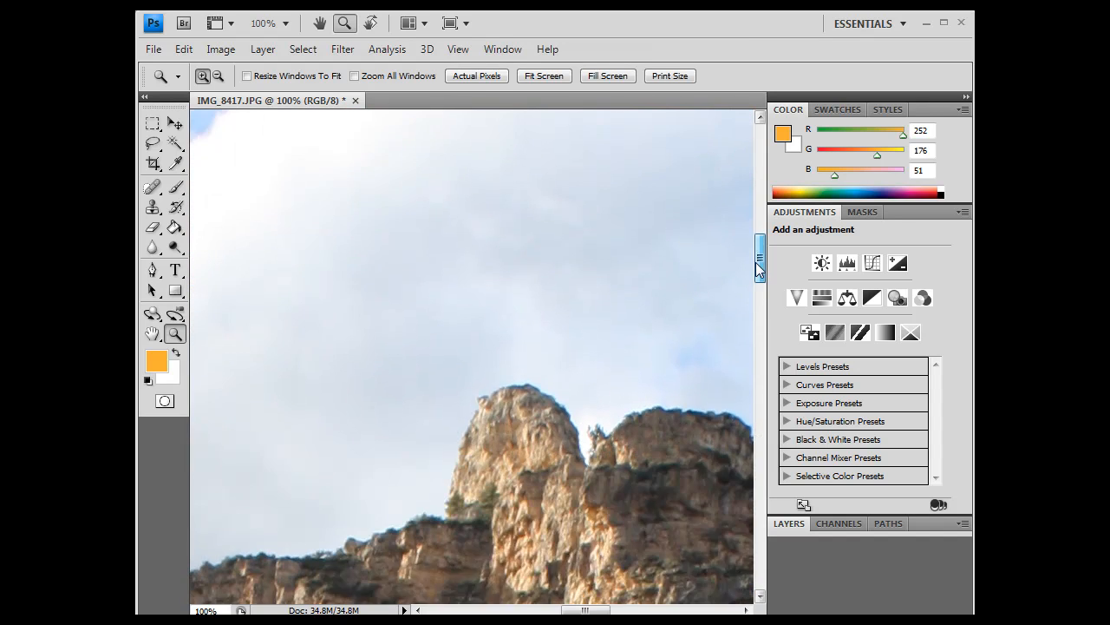
- Pan over the full-size cliff photo, then bring up Image Size (2848 × 4272 px, 72 ppi)
{"action": "left_click_drag", "start_coordinate": [759, 261], "coordinate": [759, 286]}
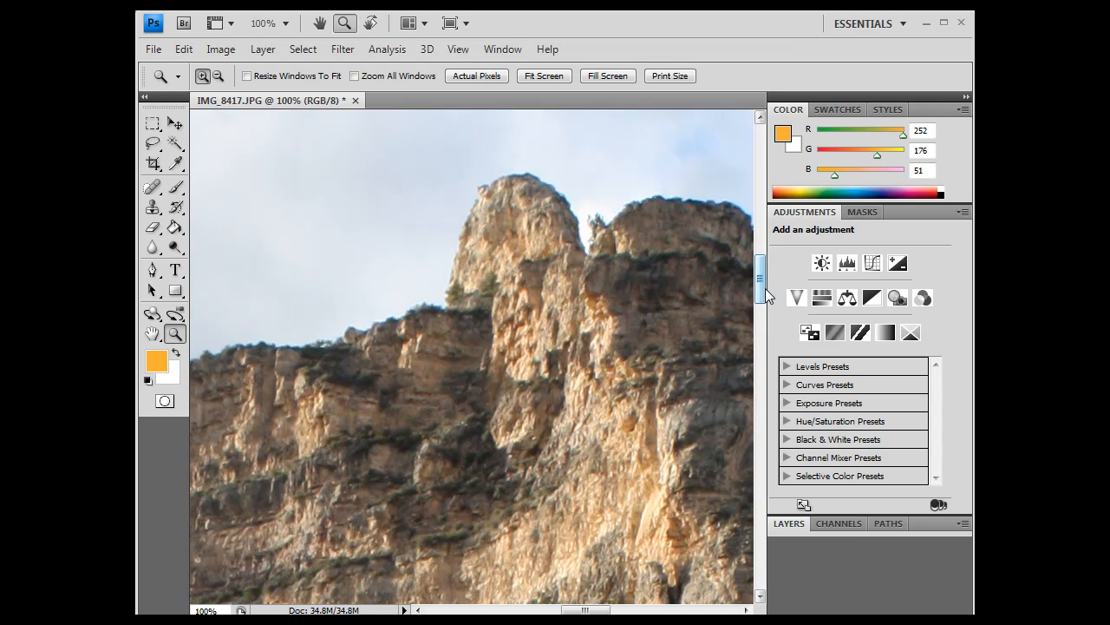
{"action": "left_click_drag", "start_coordinate": [760, 282], "coordinate": [760, 300]}
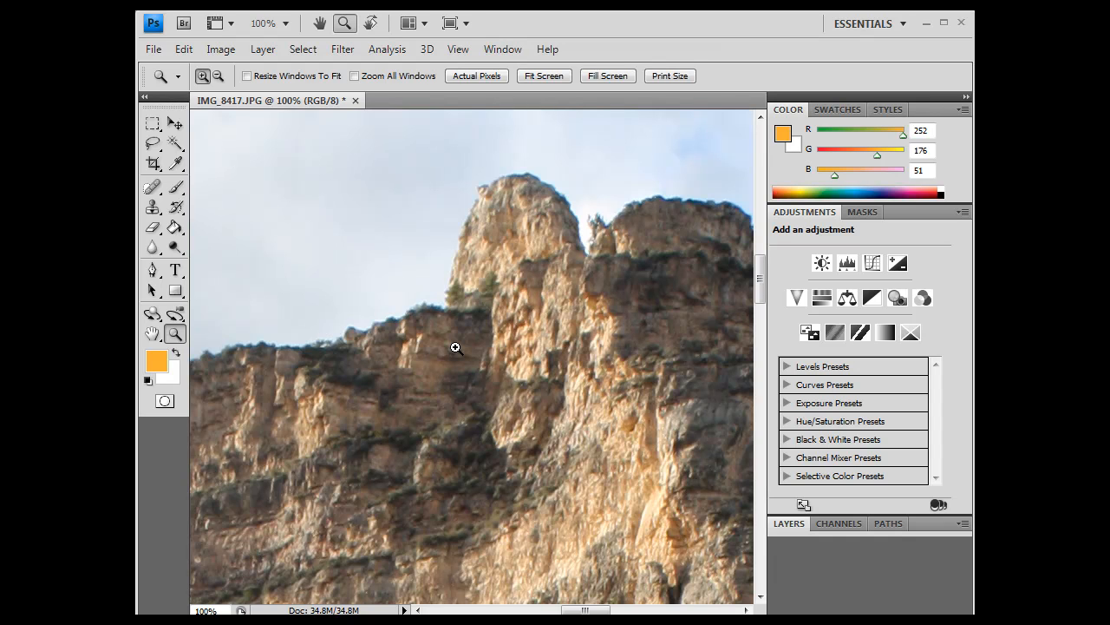
{"action": "mouse_move", "coordinate": [659, 317]}
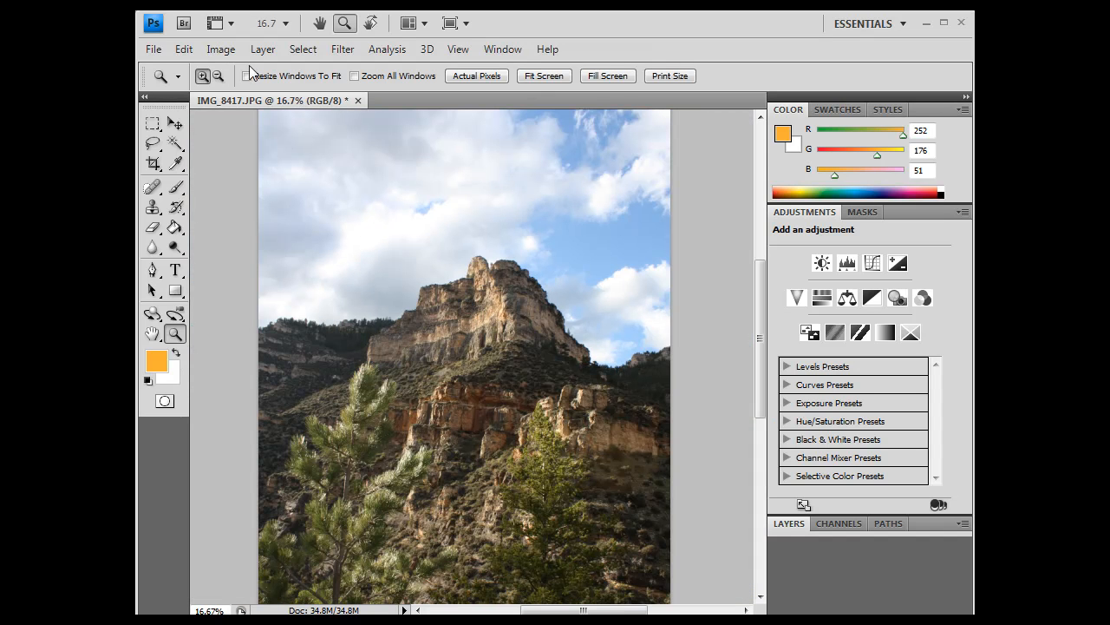
{"action": "left_click", "coordinate": [220, 49]}
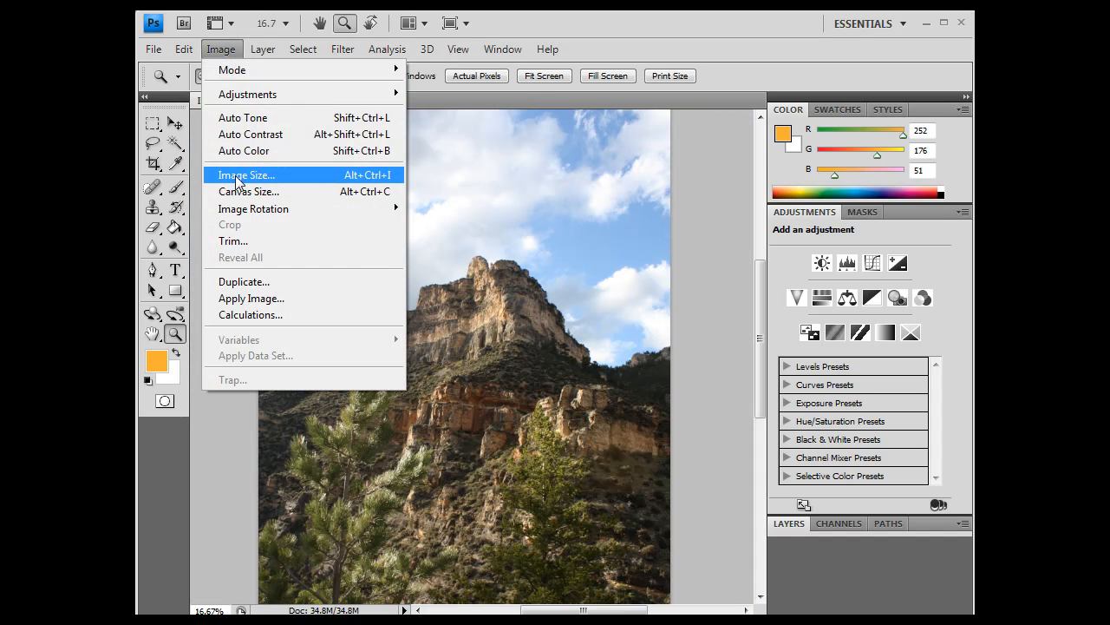
{"action": "left_click", "coordinate": [247, 174]}
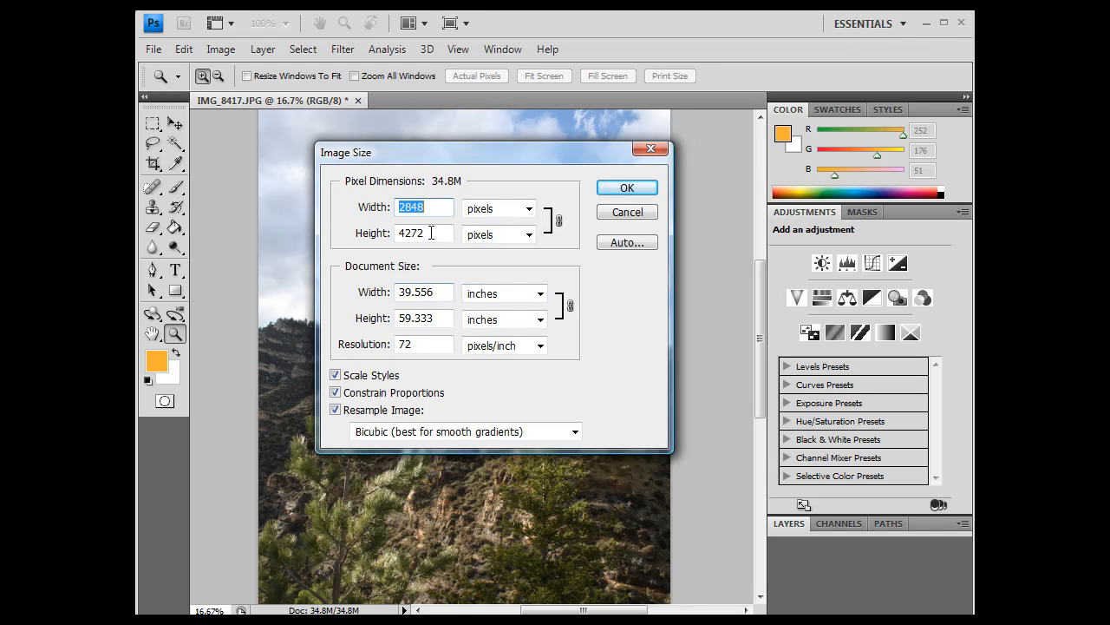
{"action": "left_click", "coordinate": [424, 206]}
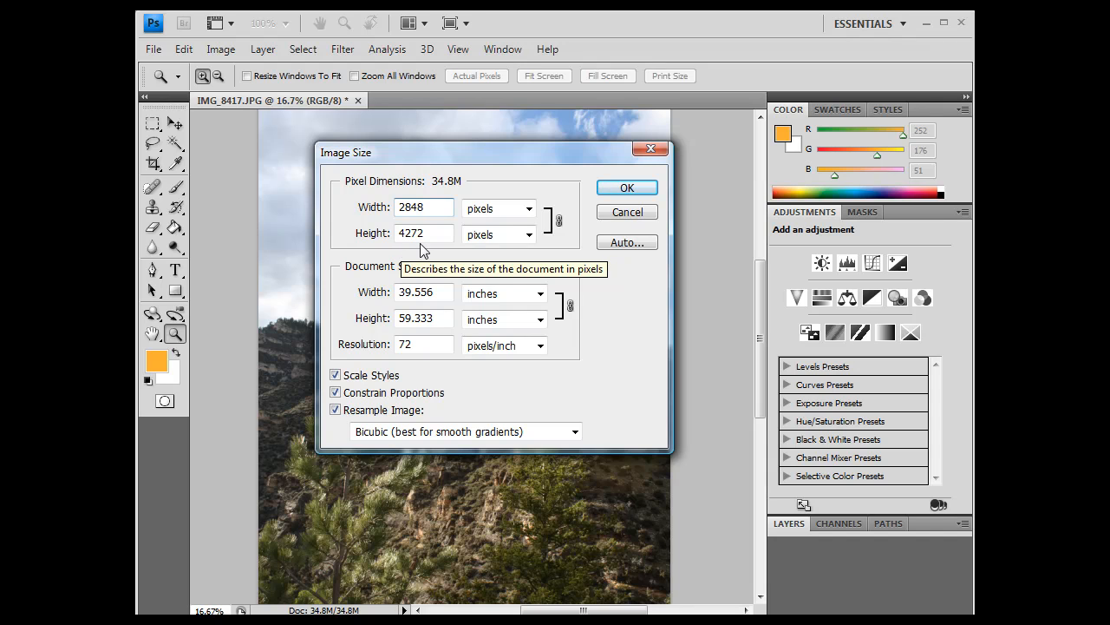
{"action": "mouse_move", "coordinate": [438, 252]}
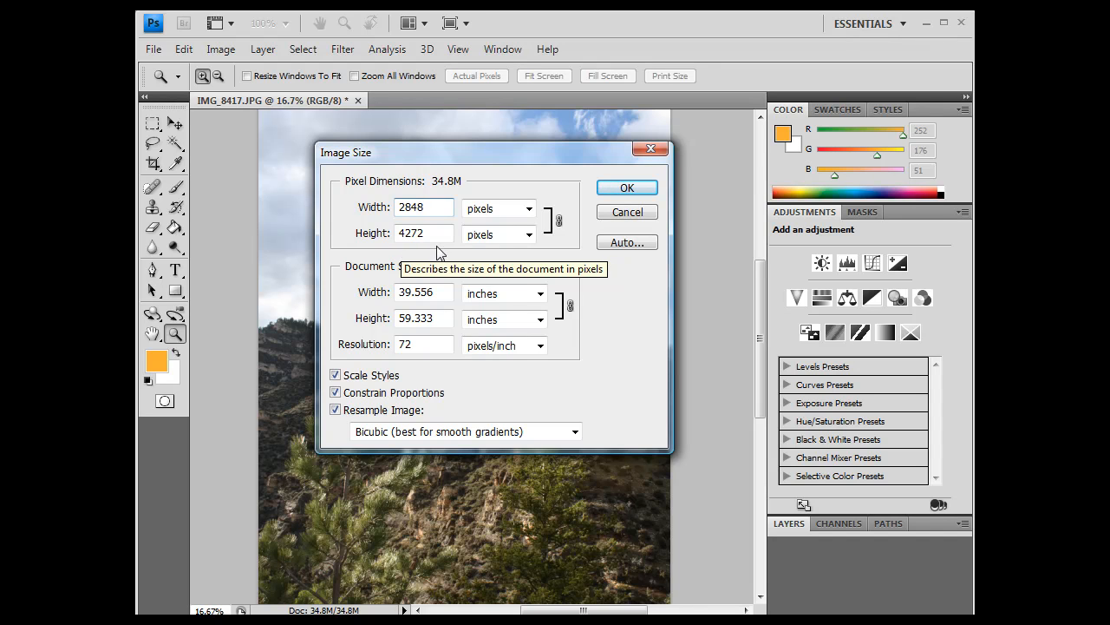
{"action": "mouse_move", "coordinate": [442, 260]}
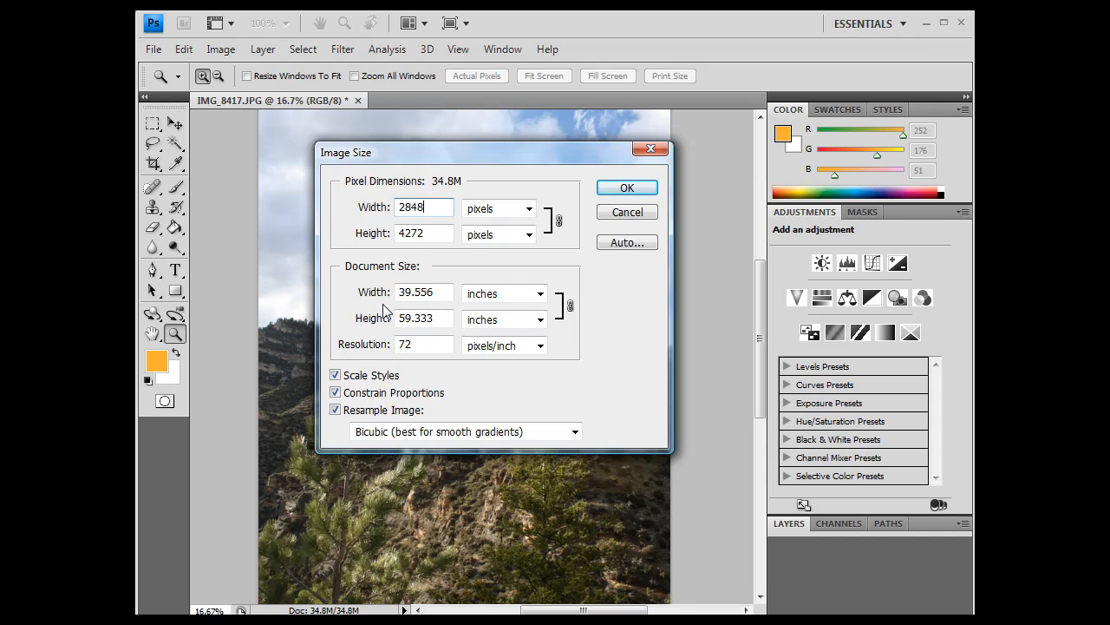
{"action": "left_click", "coordinate": [425, 291]}
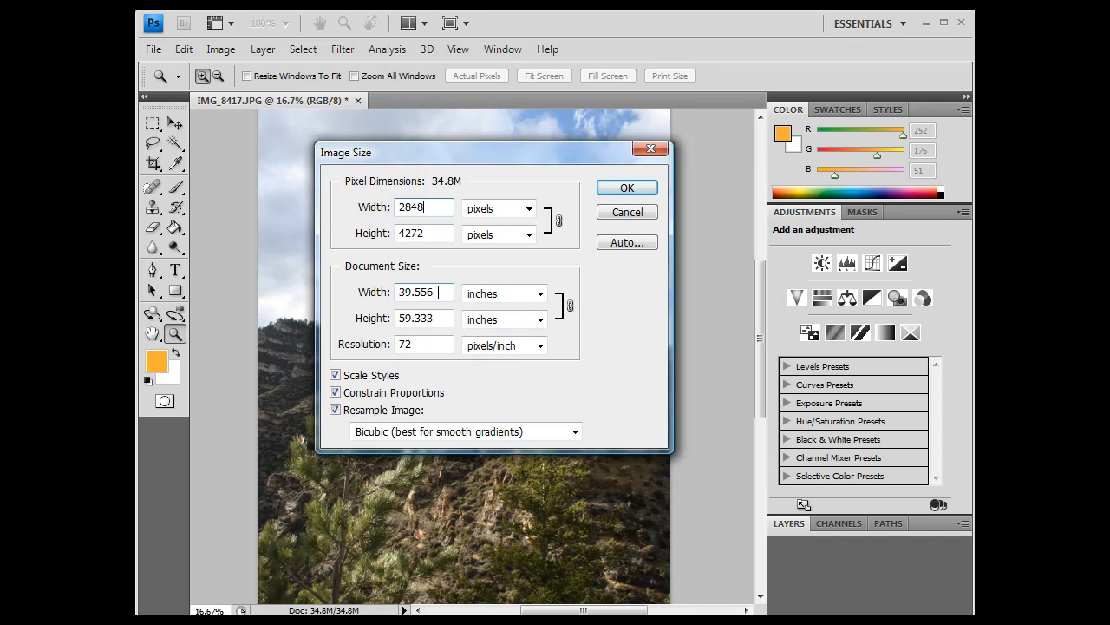
{"action": "triple_click", "coordinate": [416, 293]}
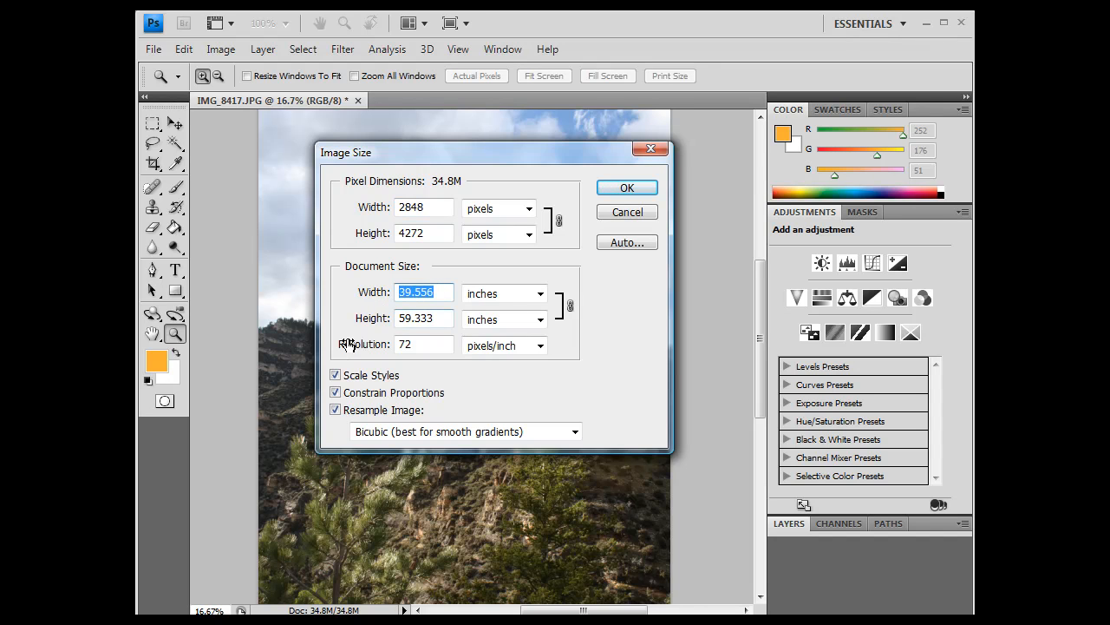
{"action": "left_click", "coordinate": [425, 317]}
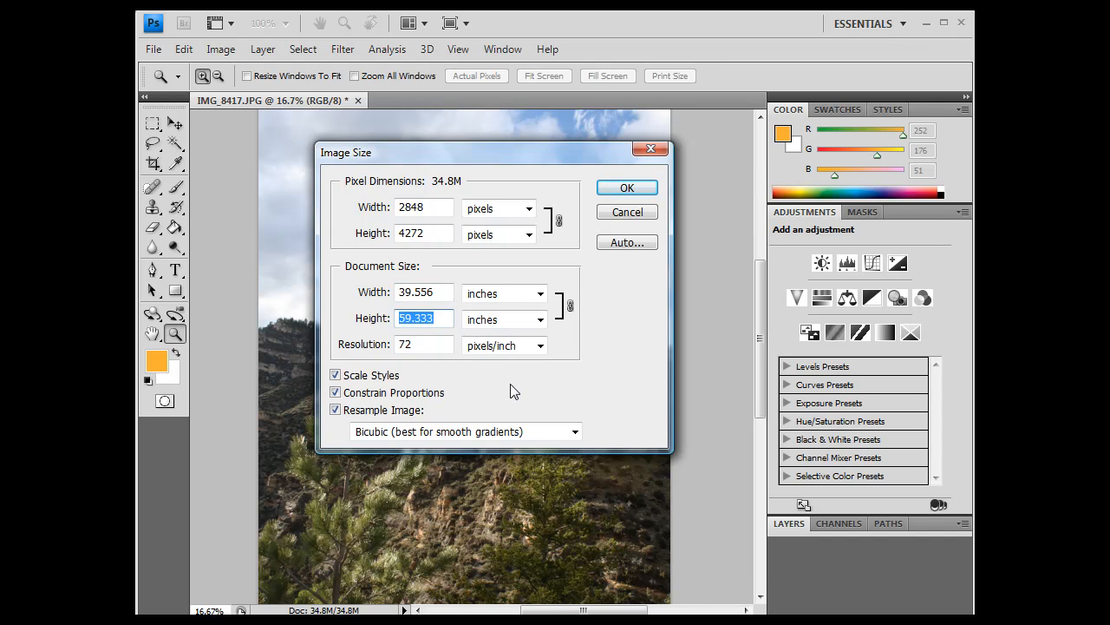
{"action": "left_click", "coordinate": [425, 318]}
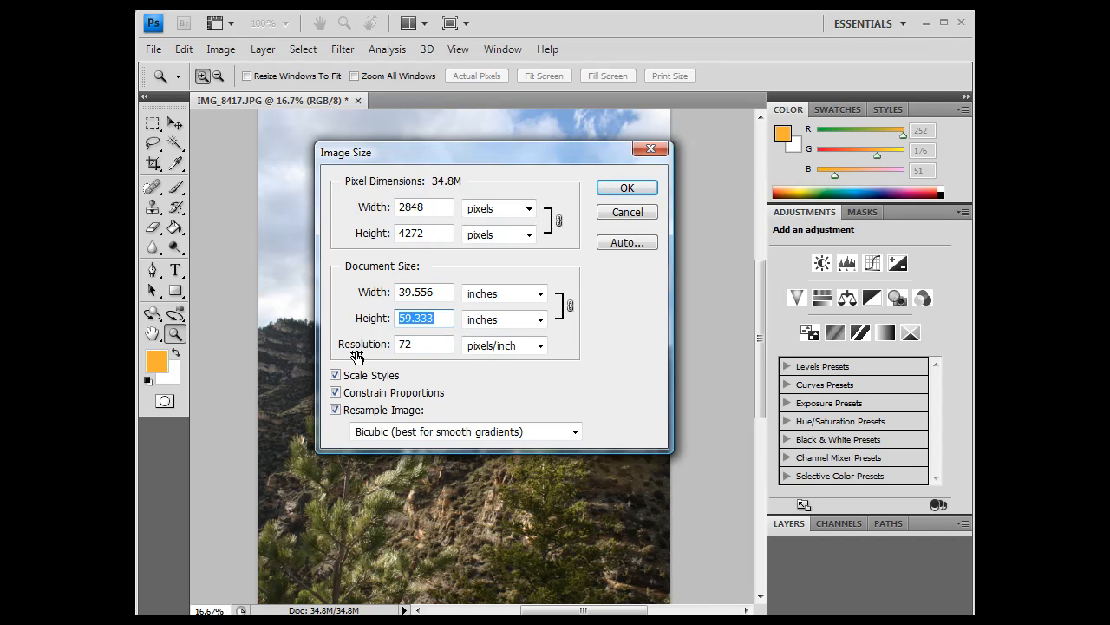
{"action": "left_click", "coordinate": [423, 345]}
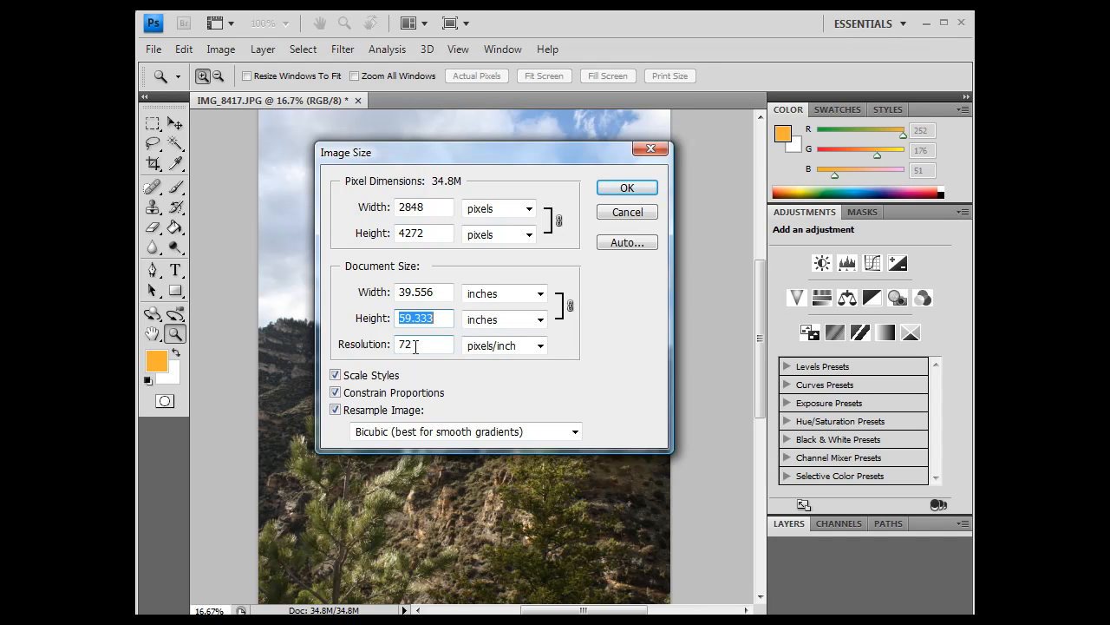
{"action": "left_click", "coordinate": [424, 345]}
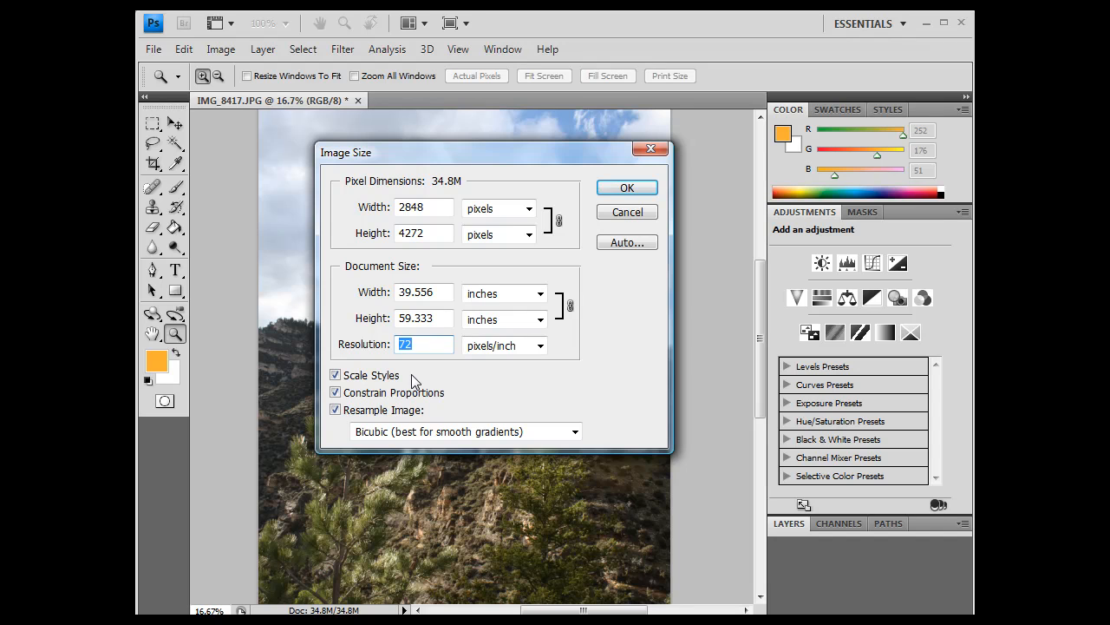
{"action": "mouse_move", "coordinate": [355, 362]}
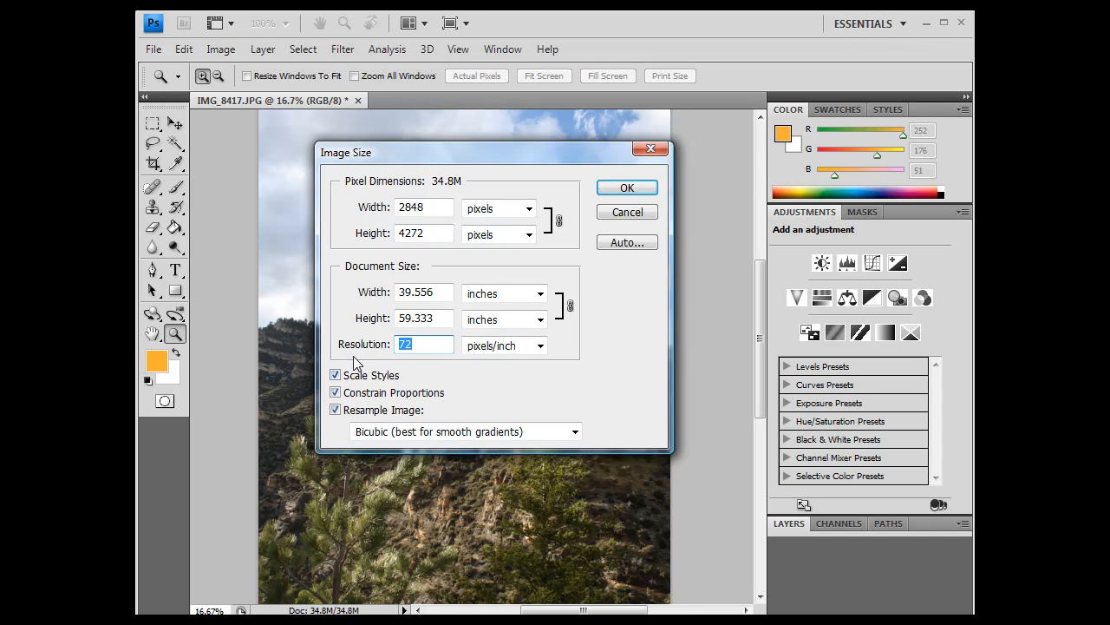
{"action": "mouse_move", "coordinate": [409, 363]}
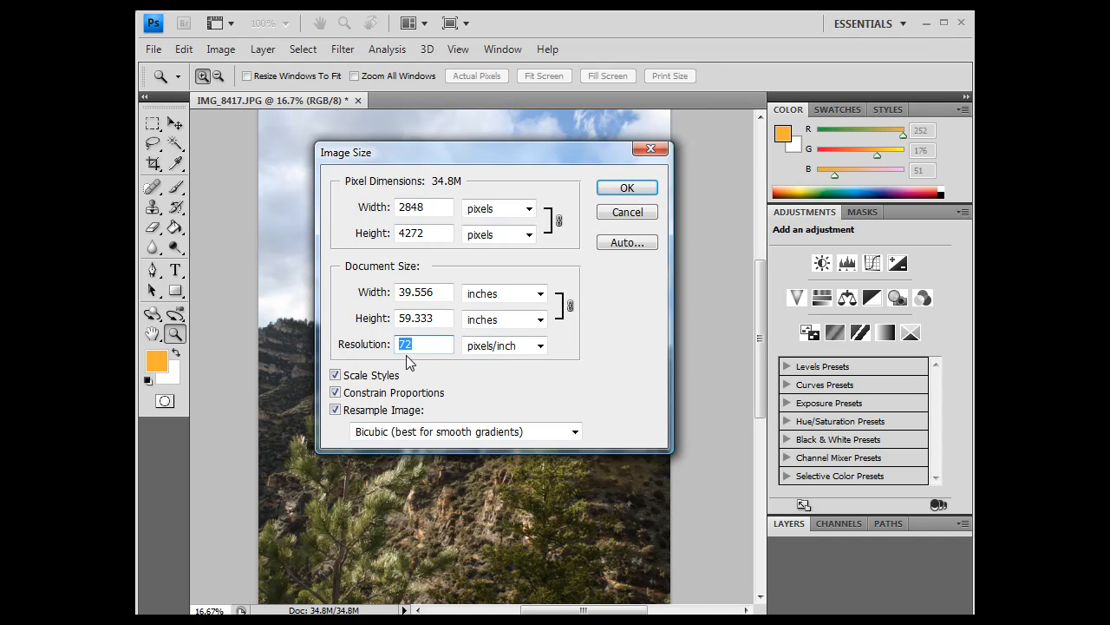
{"action": "mouse_move", "coordinate": [434, 378]}
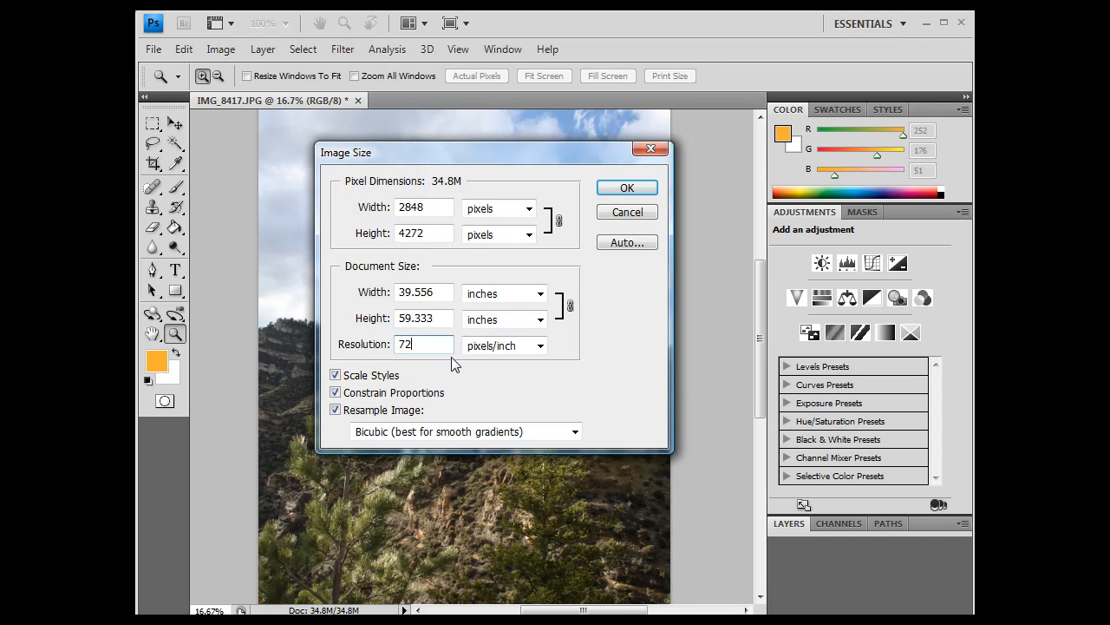
{"action": "mouse_move", "coordinate": [451, 363]}
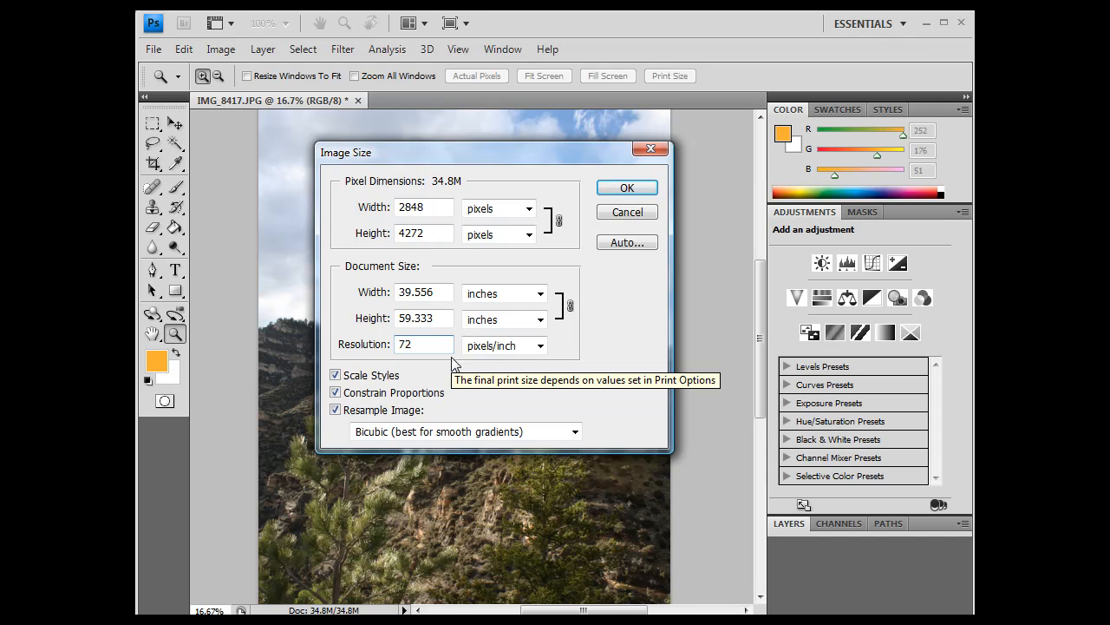
{"action": "mouse_move", "coordinate": [371, 351]}
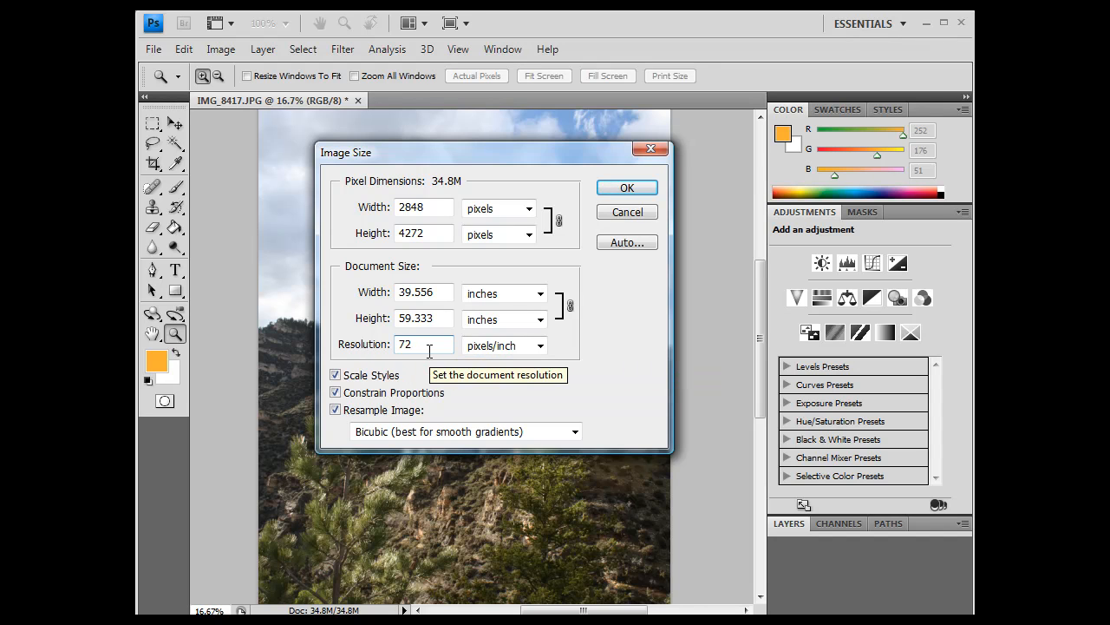
{"action": "mouse_move", "coordinate": [395, 291]}
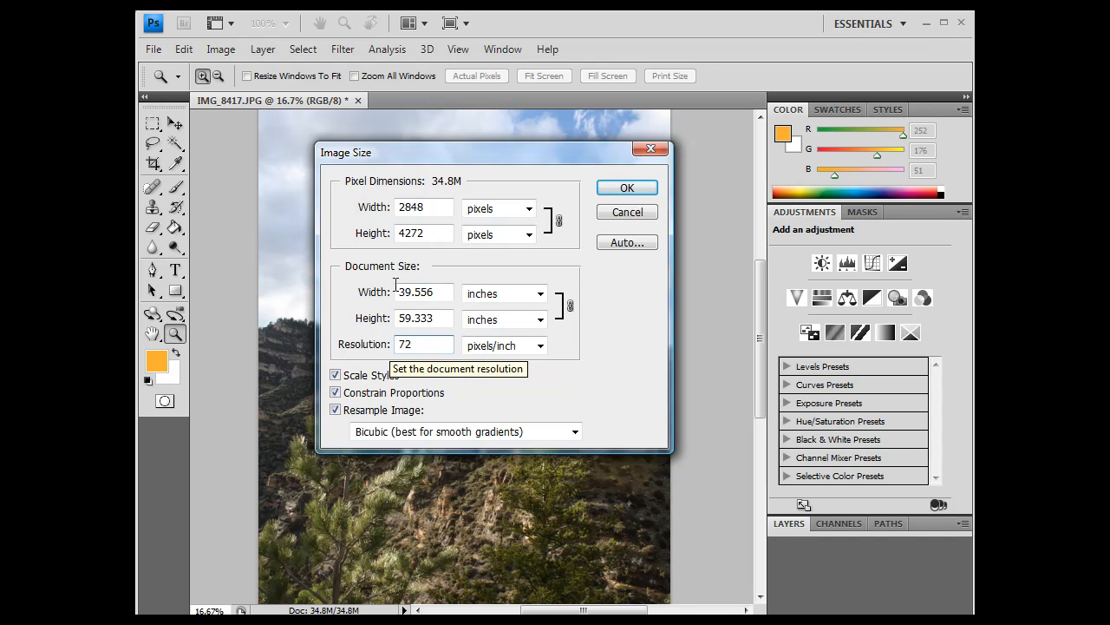
{"action": "mouse_move", "coordinate": [439, 318]}
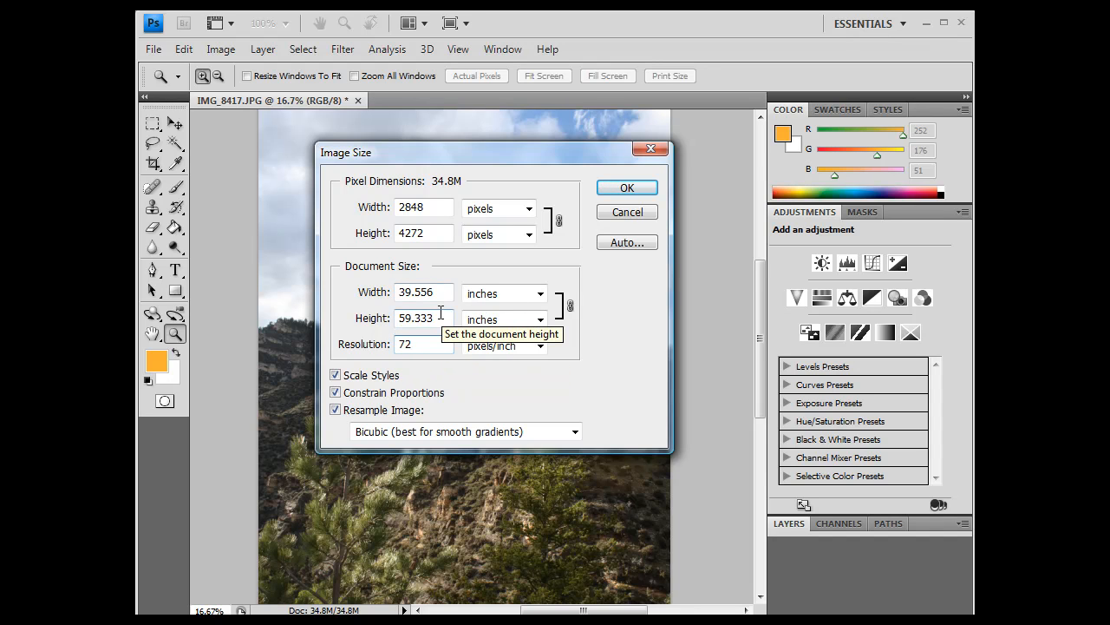
{"action": "left_click", "coordinate": [424, 344]}
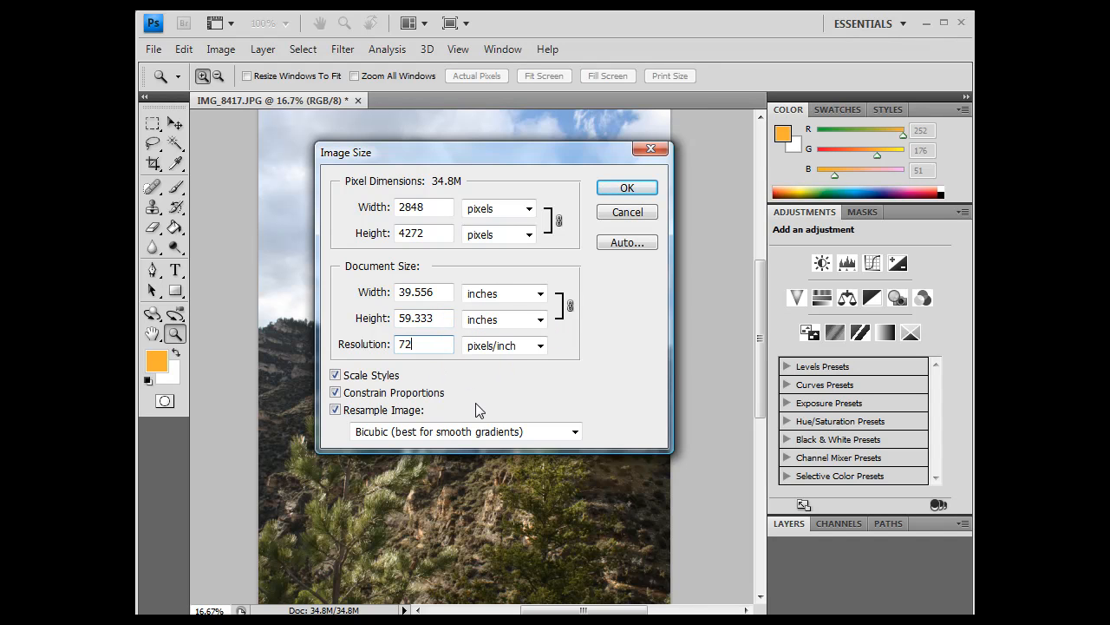
{"action": "left_click", "coordinate": [336, 409]}
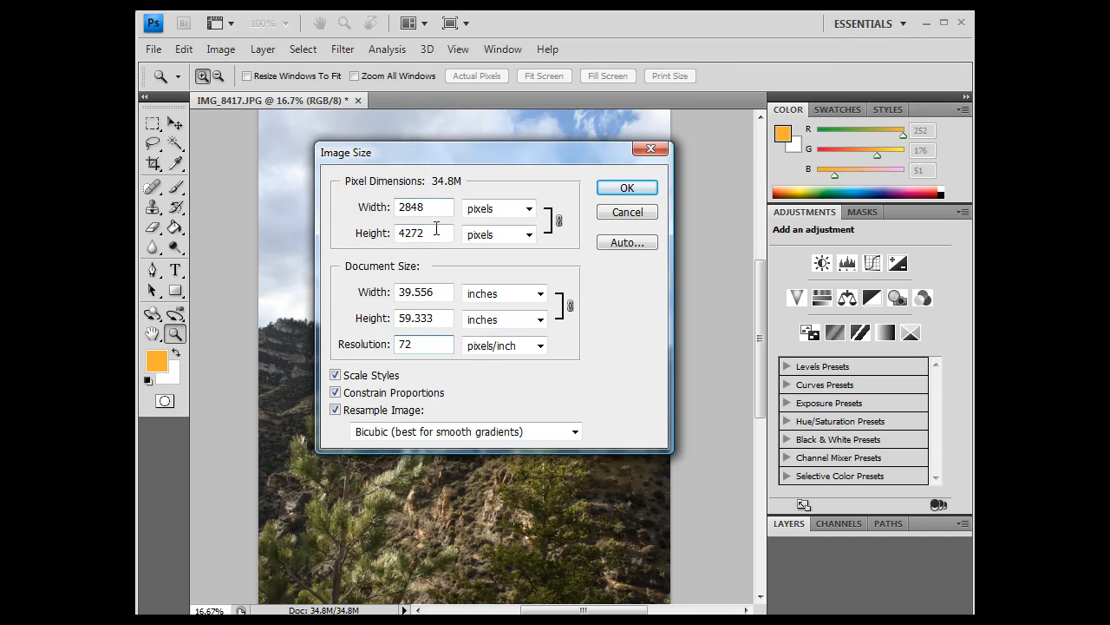
- Turn off Resample Image and enter width 8 inches, giving 12 in height at 356 ppi
{"action": "left_click", "coordinate": [335, 410]}
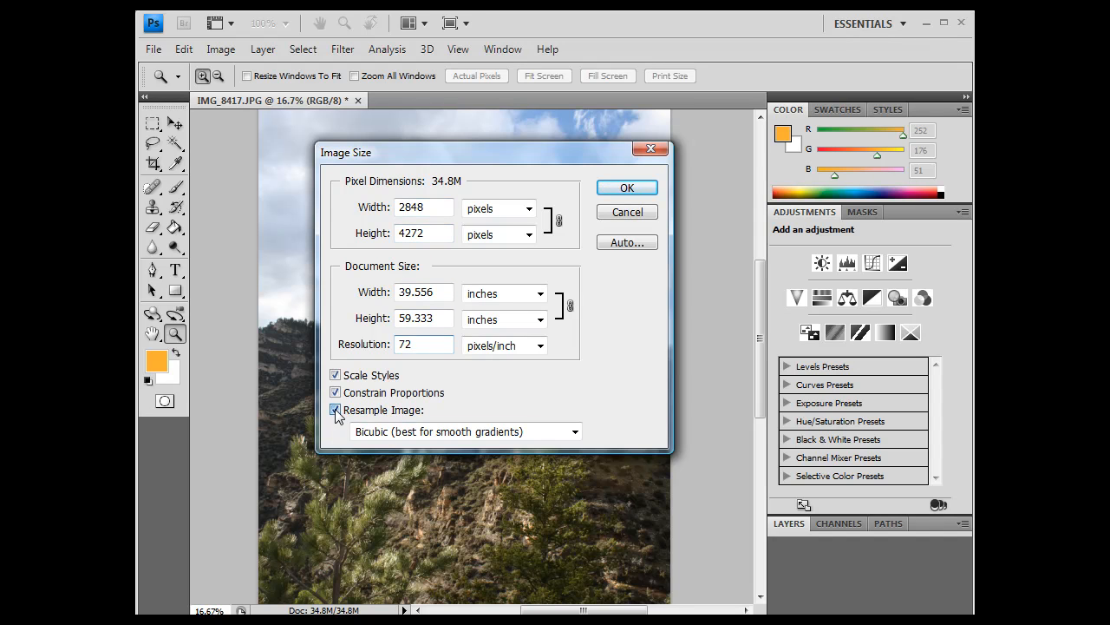
{"action": "left_click", "coordinate": [336, 410]}
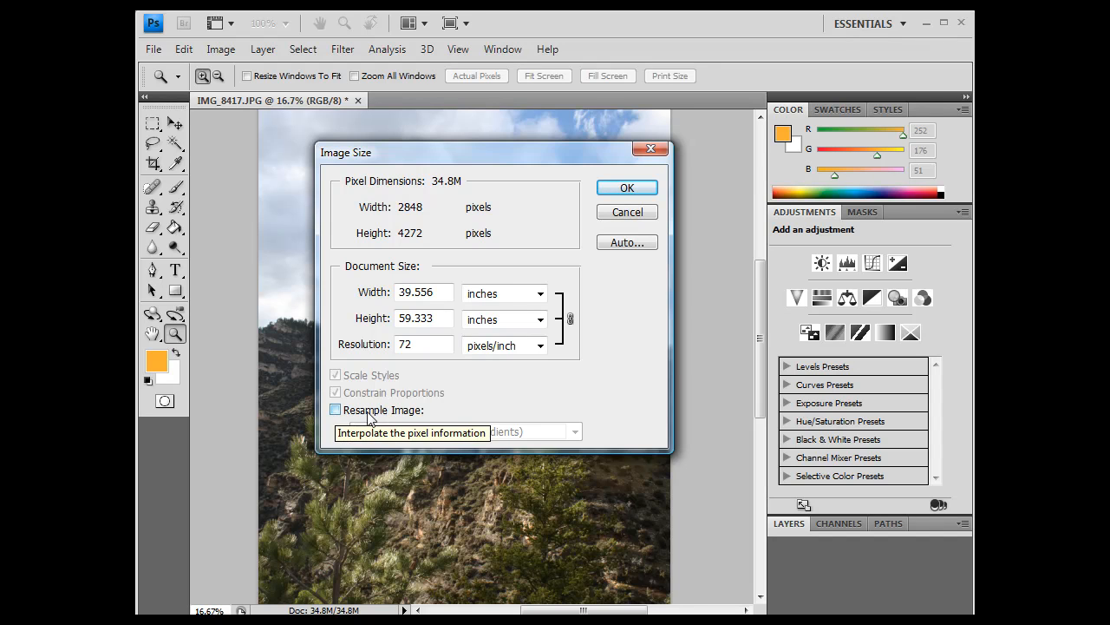
{"action": "left_click", "coordinate": [335, 409]}
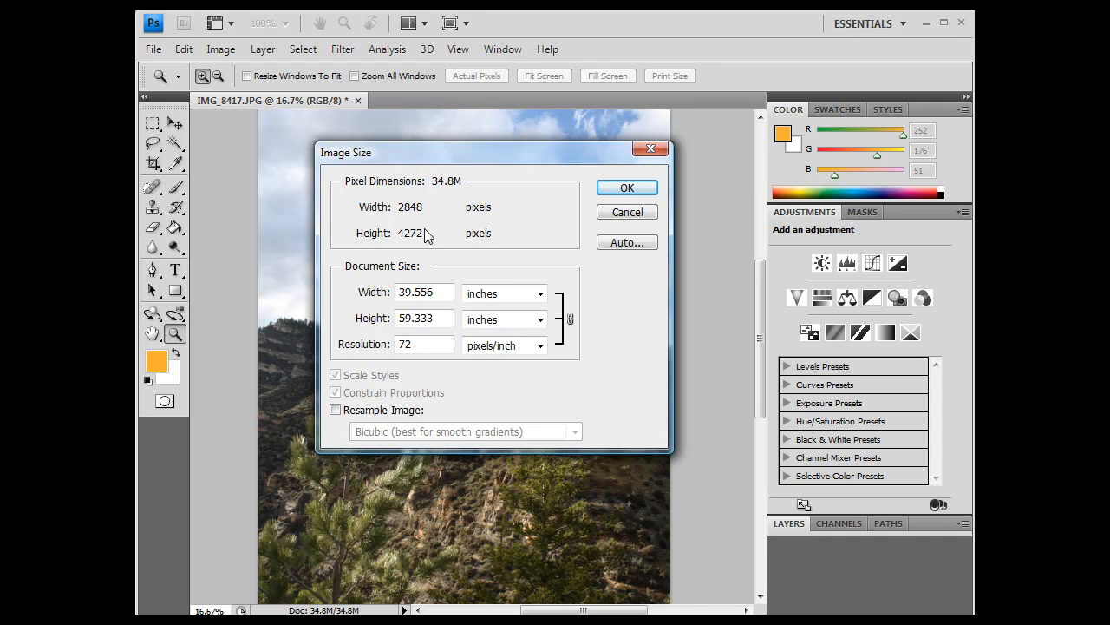
{"action": "mouse_move", "coordinate": [442, 236]}
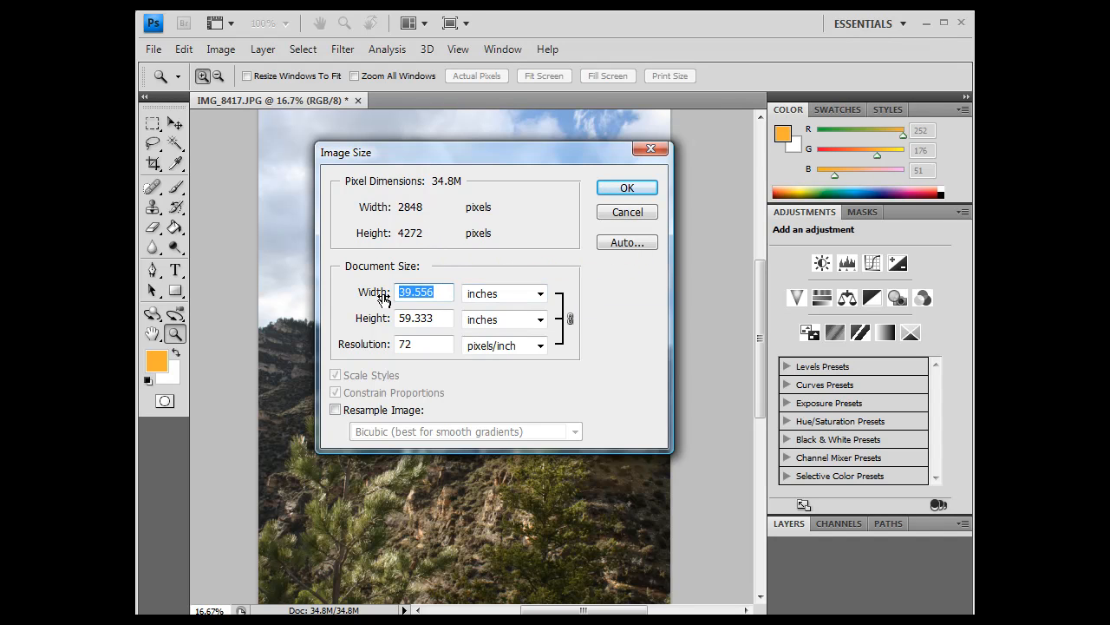
{"action": "type", "text": "8"}
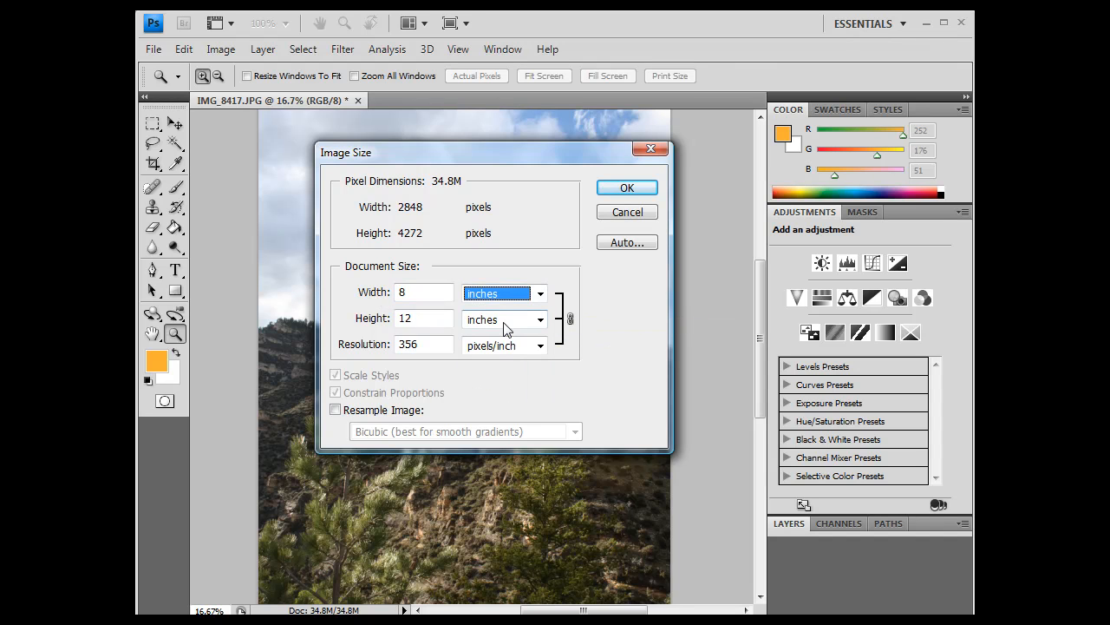
{"action": "left_click", "coordinate": [425, 292]}
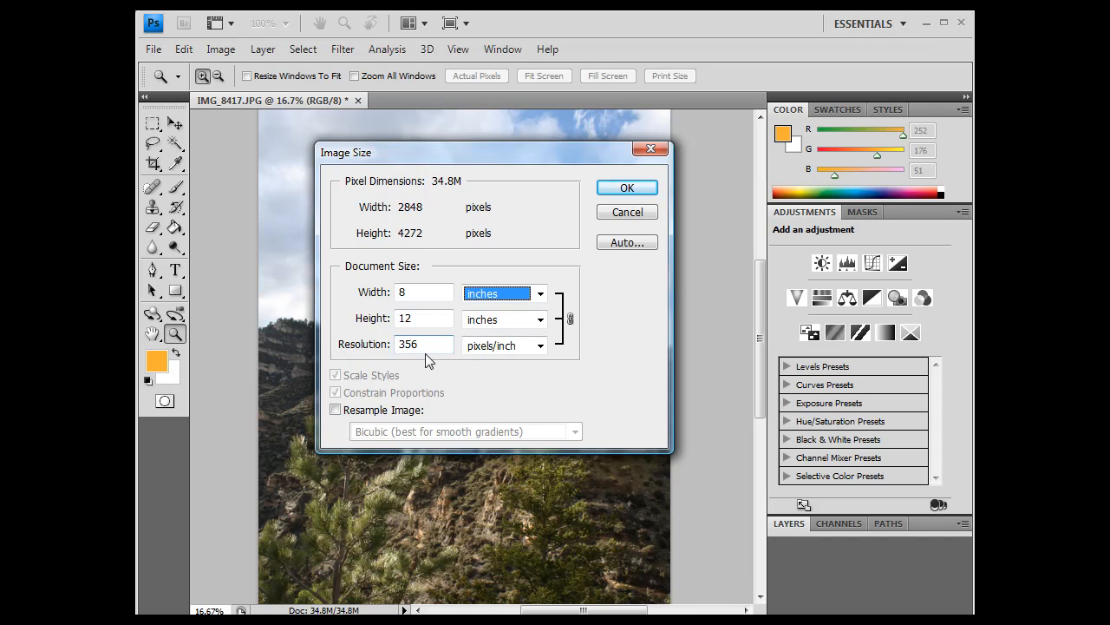
{"action": "mouse_move", "coordinate": [425, 358]}
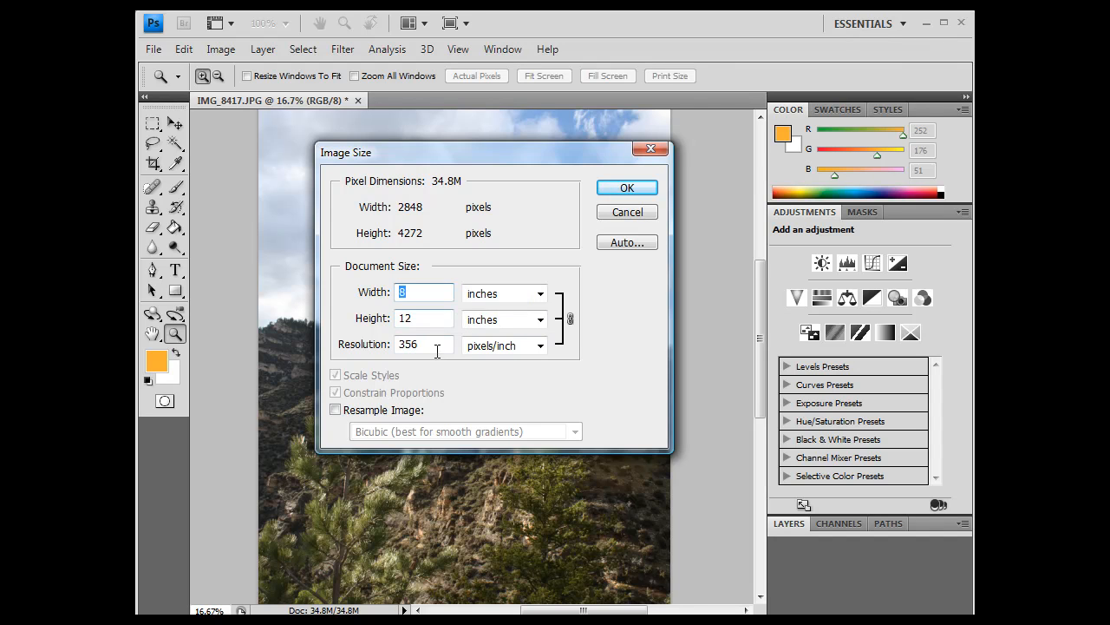
- Enter 72 ppi, re-enable resampling and set width 8 in, yielding 576 × 864 pixels
{"action": "type", "text": "72"}
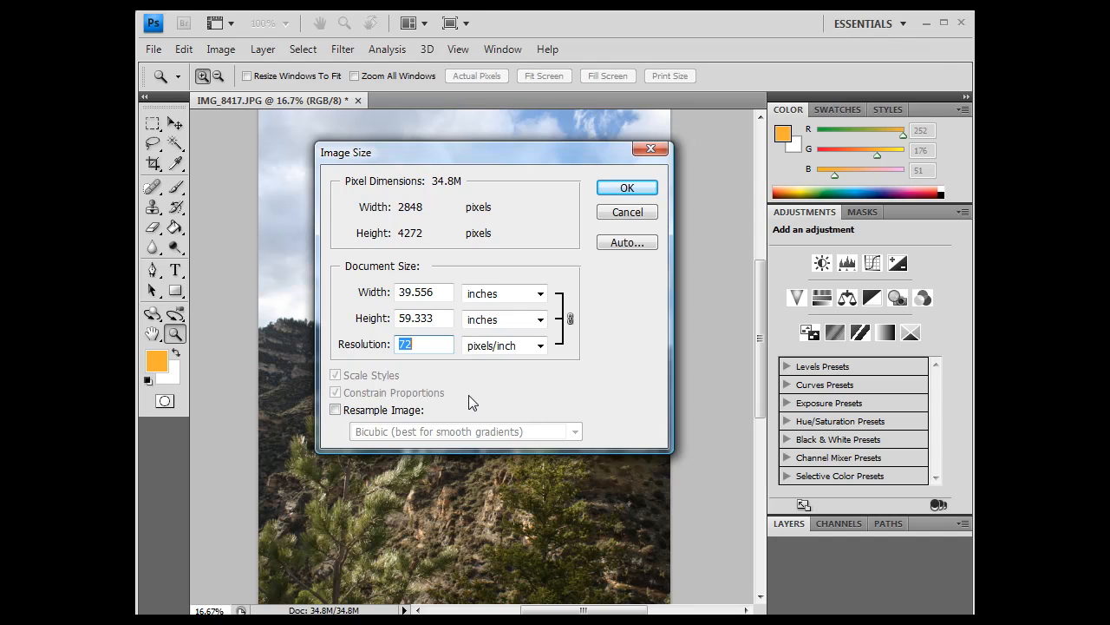
{"action": "mouse_move", "coordinate": [344, 431]}
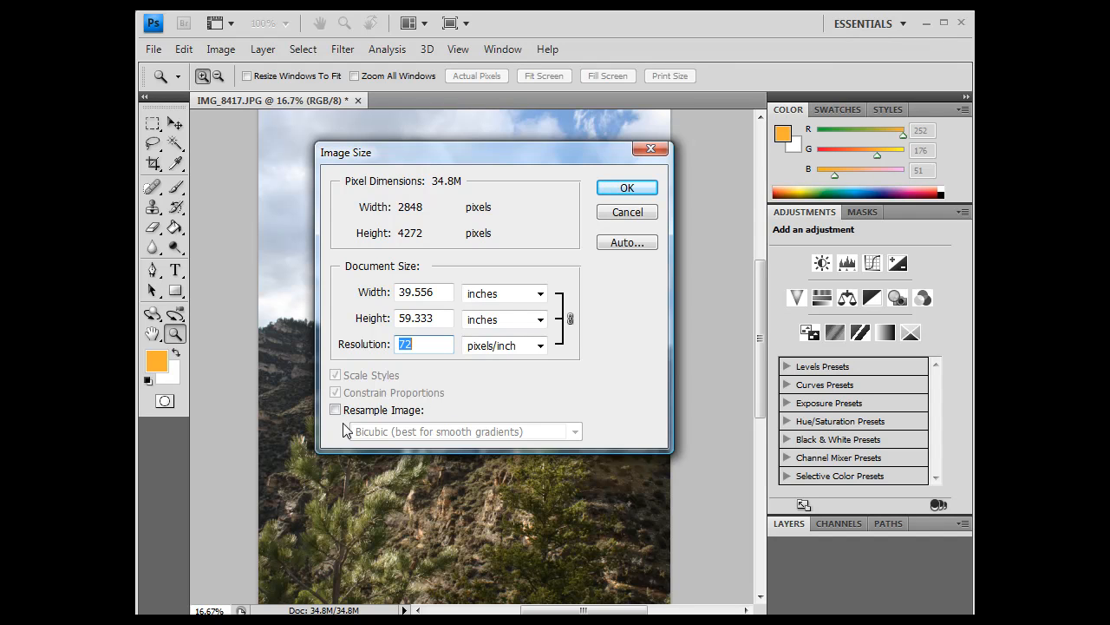
{"action": "left_click", "coordinate": [335, 409]}
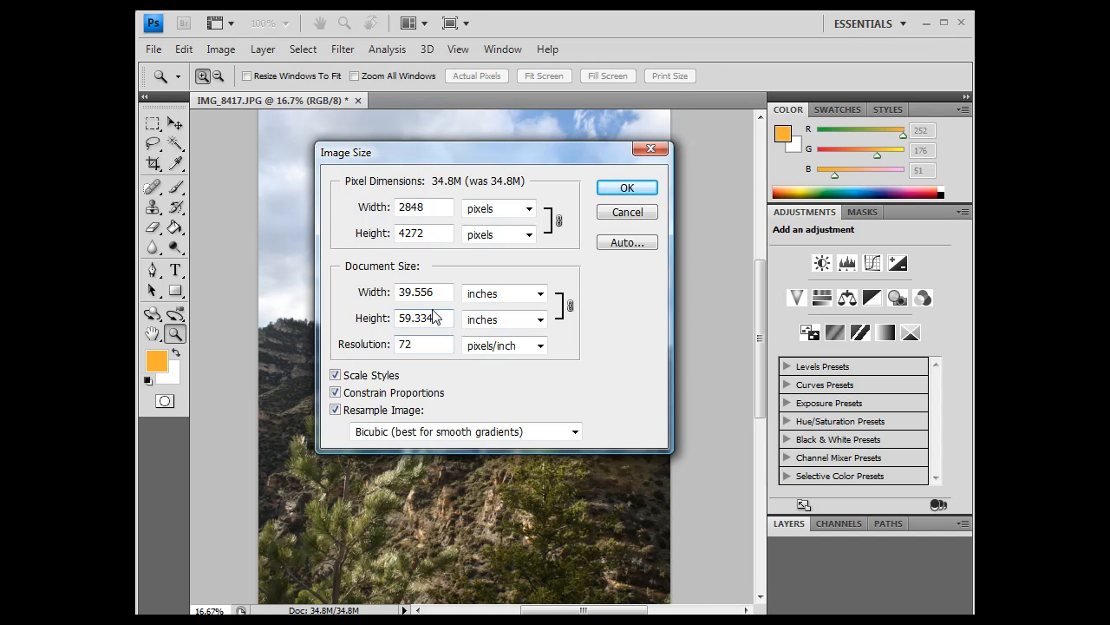
{"action": "triple_click", "coordinate": [423, 293]}
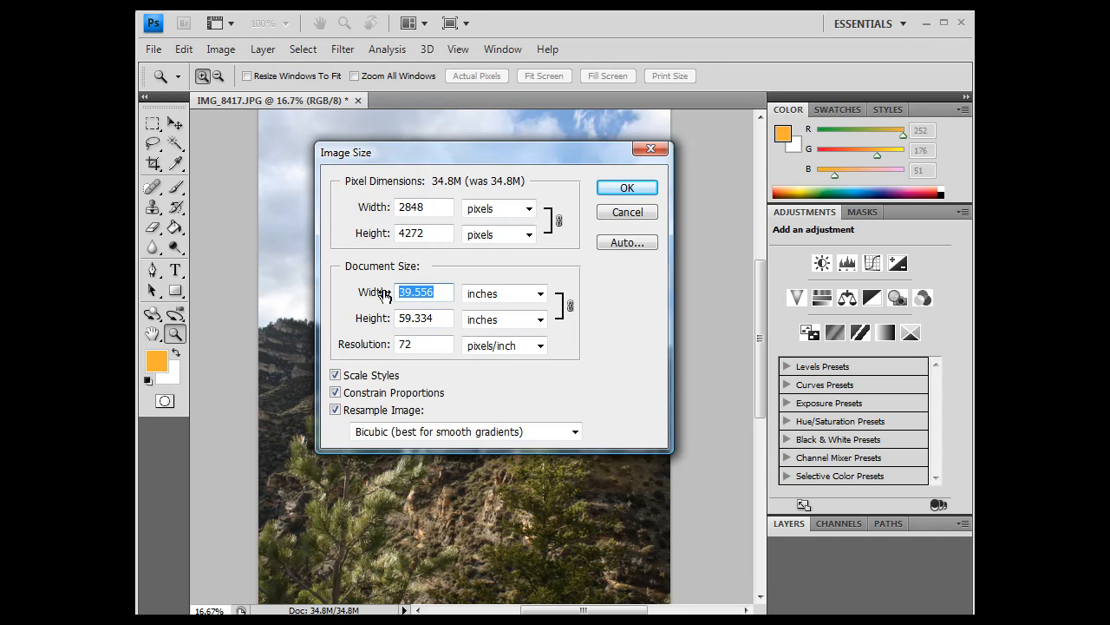
{"action": "mouse_move", "coordinate": [354, 315]}
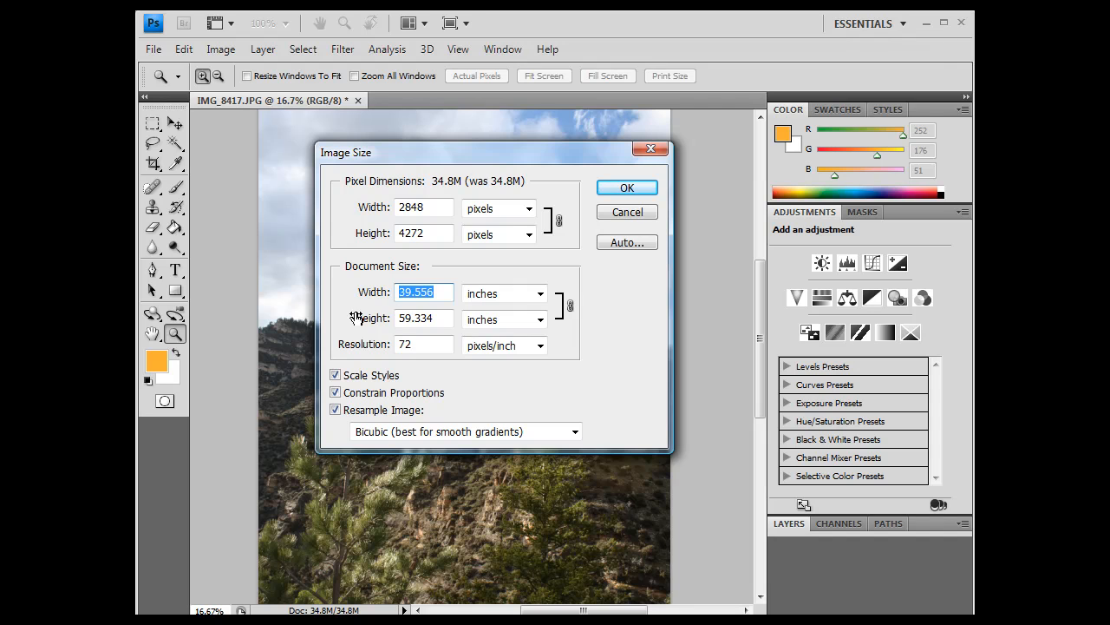
{"action": "type", "text": "8"}
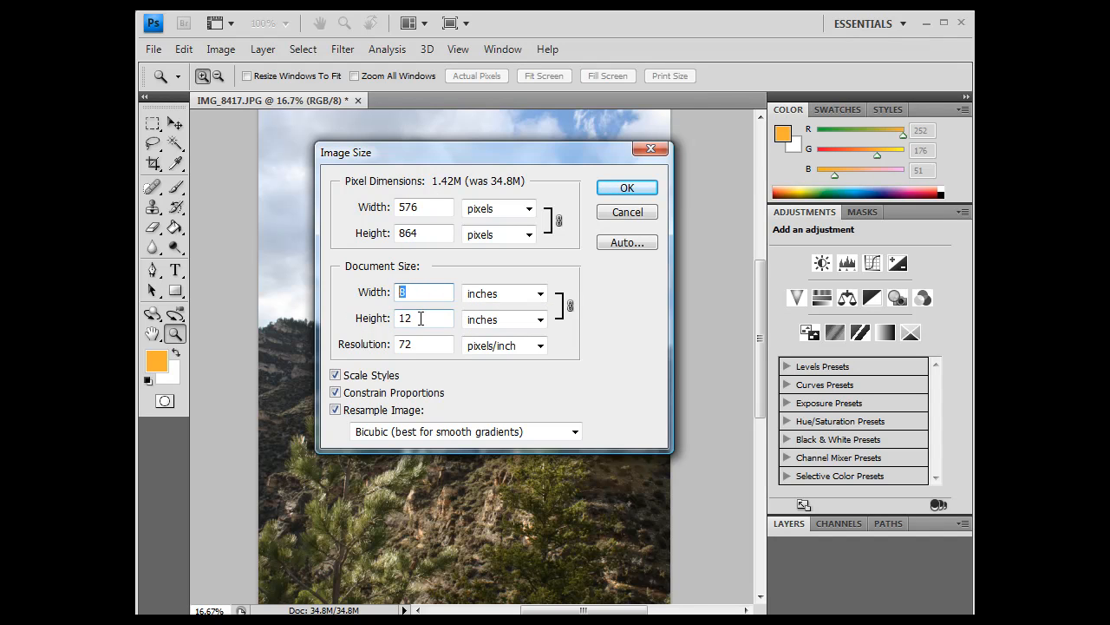
{"action": "left_click", "coordinate": [424, 318]}
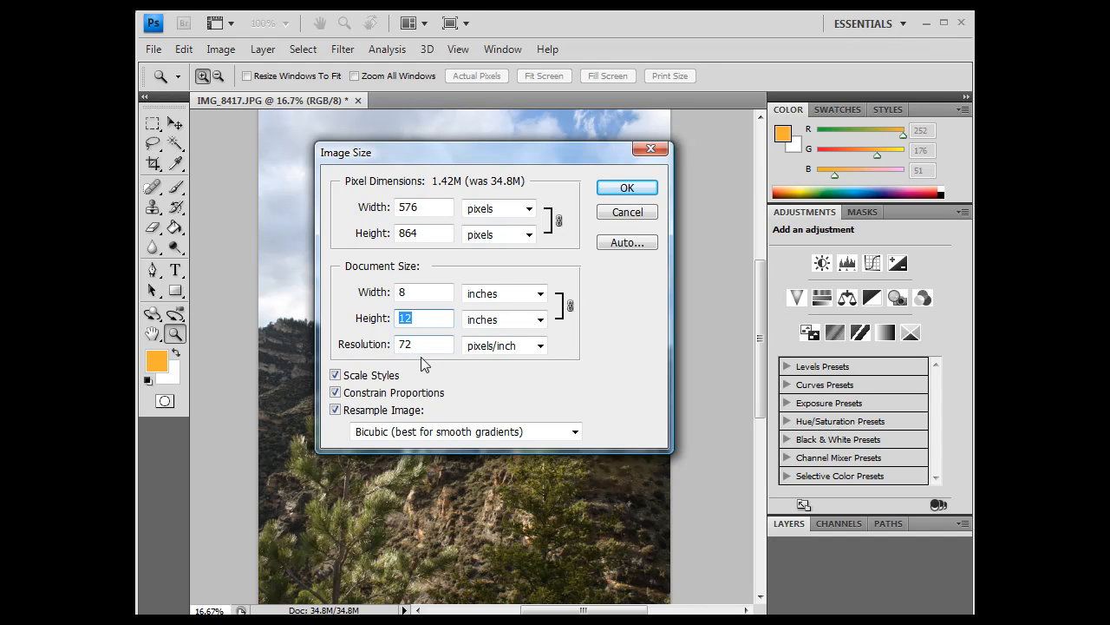
{"action": "mouse_move", "coordinate": [407, 360]}
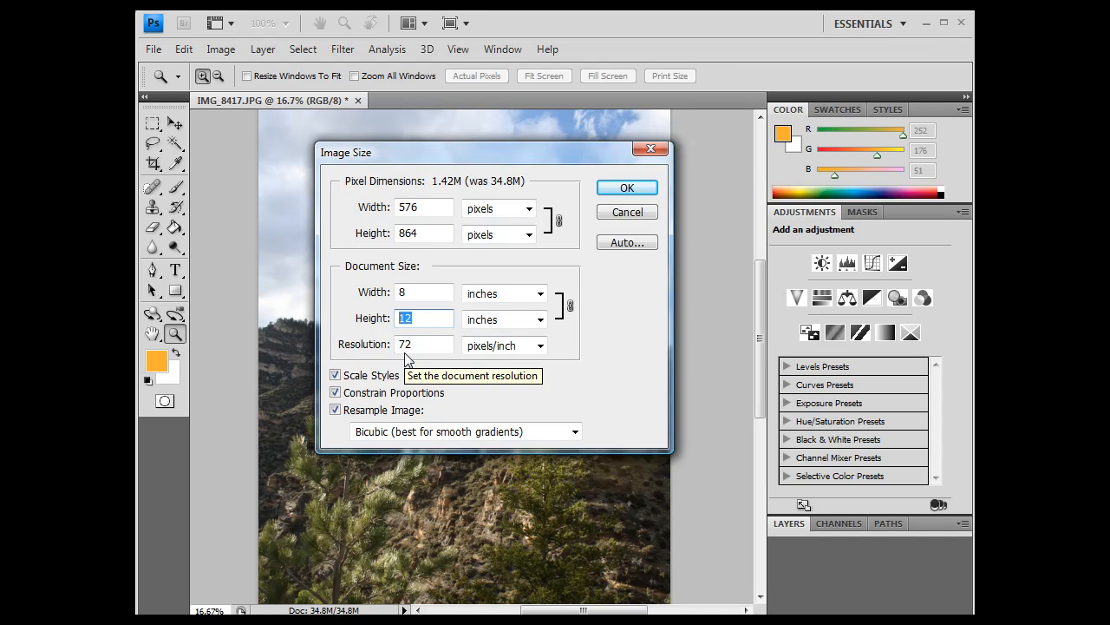
{"action": "mouse_move", "coordinate": [339, 425]}
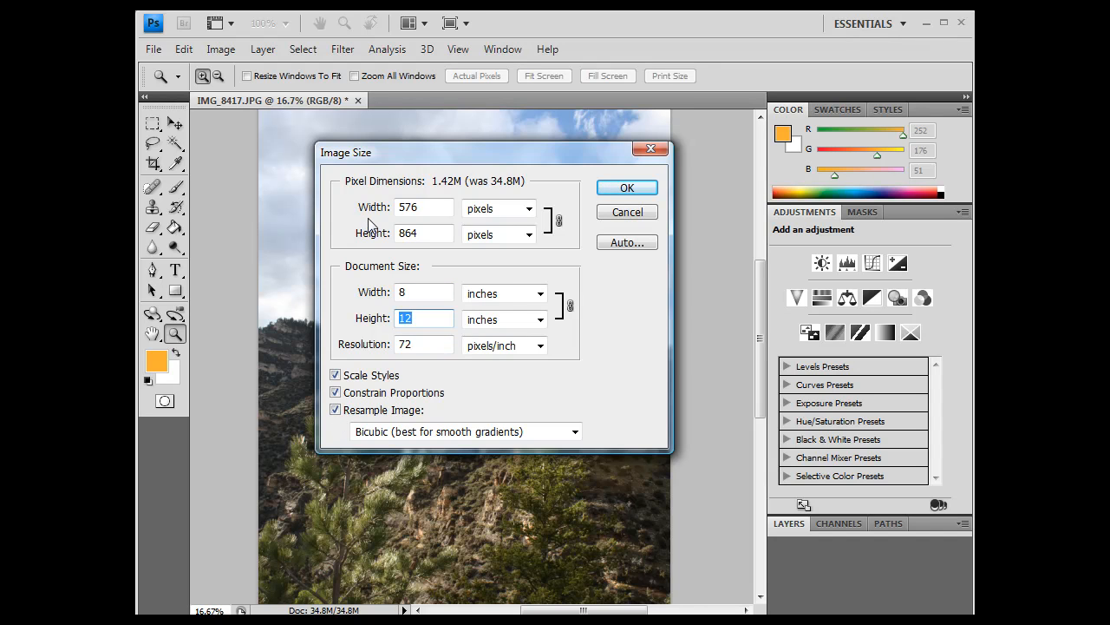
{"action": "left_click", "coordinate": [425, 207]}
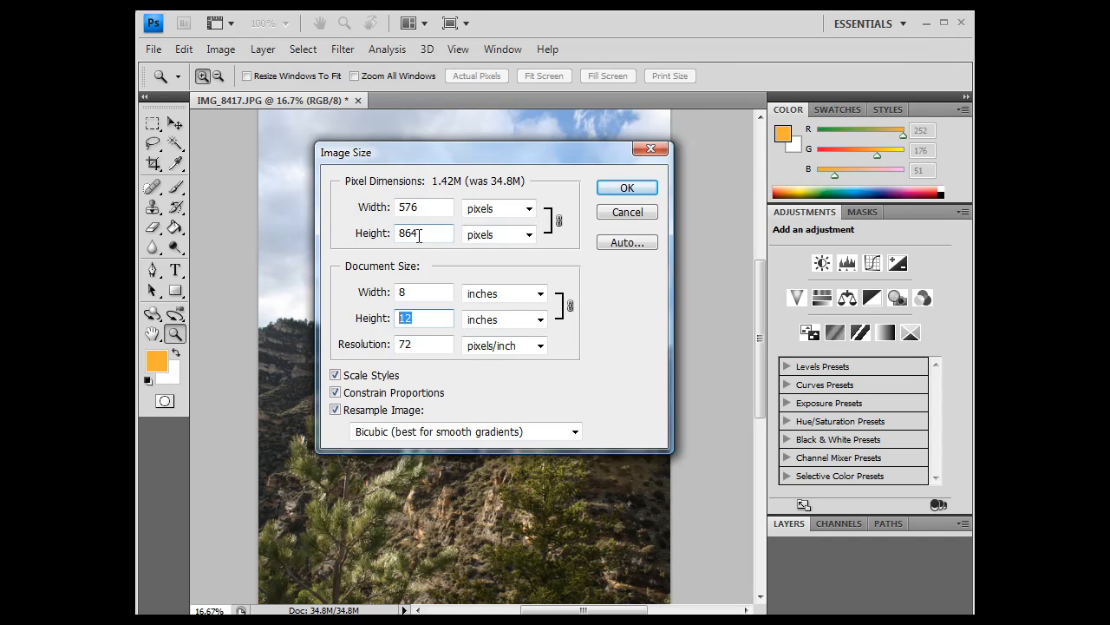
{"action": "mouse_move", "coordinate": [440, 234]}
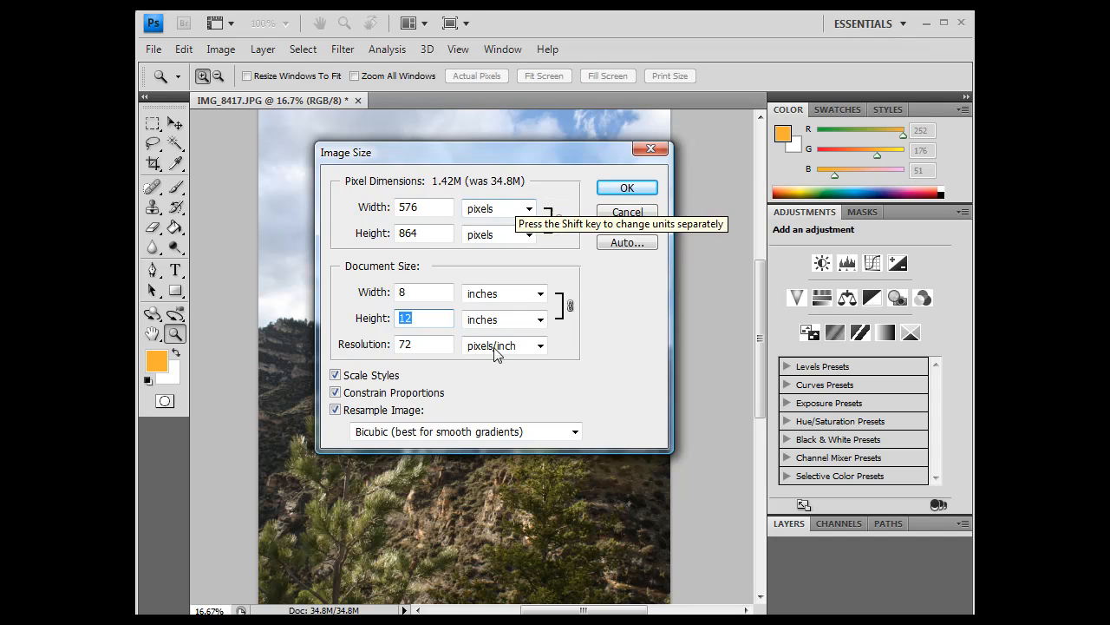
{"action": "mouse_move", "coordinate": [520, 389]}
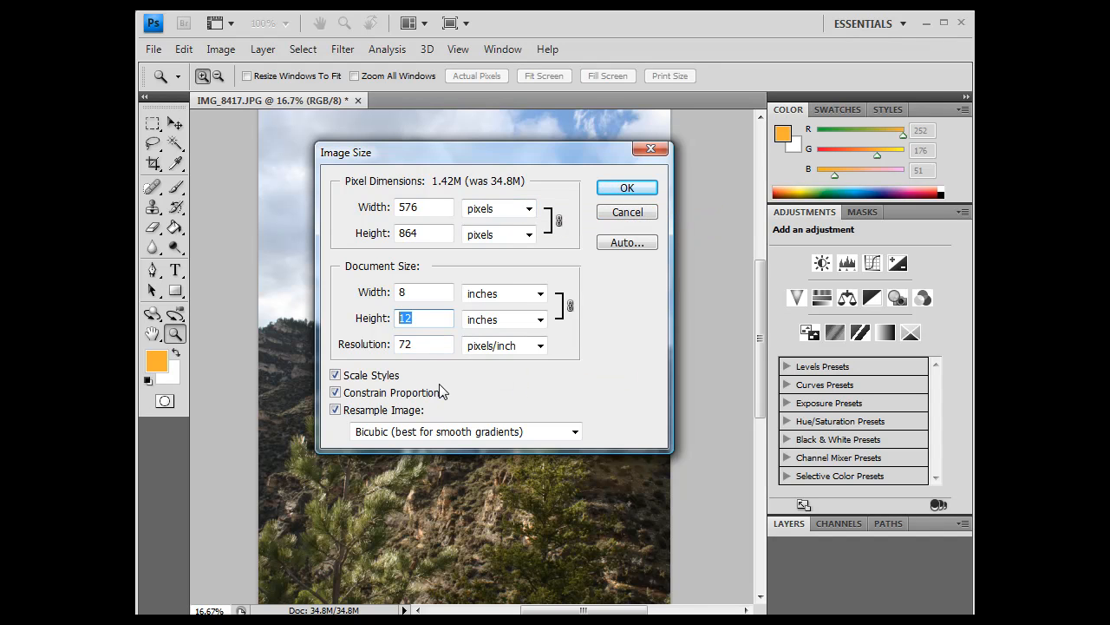
- Turn resampling off to restore 2848 × 4272 pixels at 8 × 12 in and 356 ppi
{"action": "left_click", "coordinate": [335, 409]}
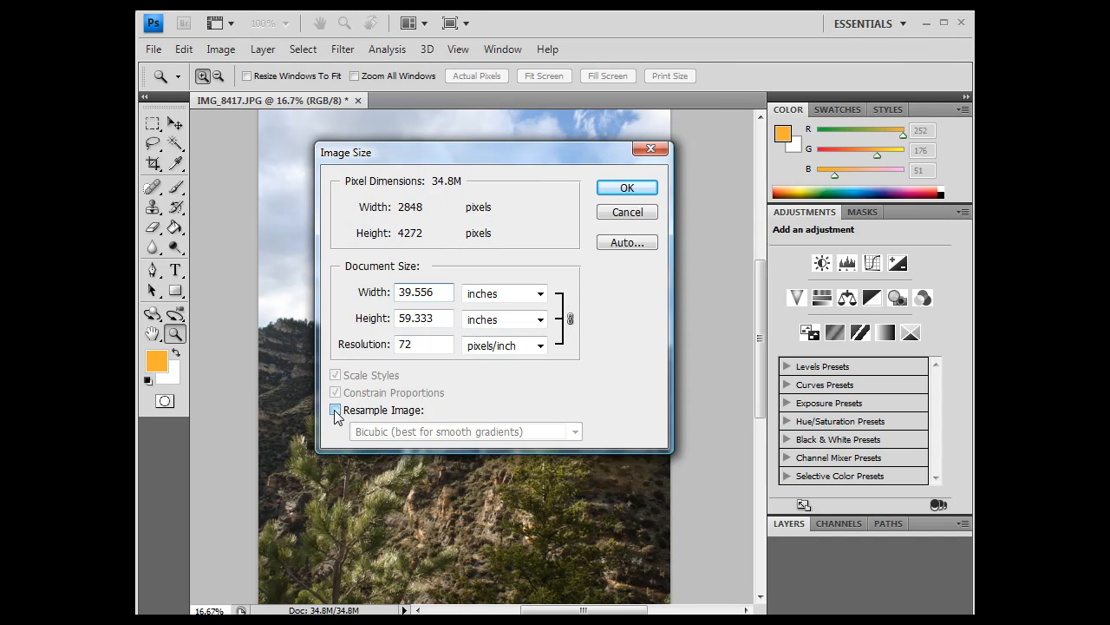
{"action": "left_click", "coordinate": [334, 410]}
{"action": "type", "text": "8"}
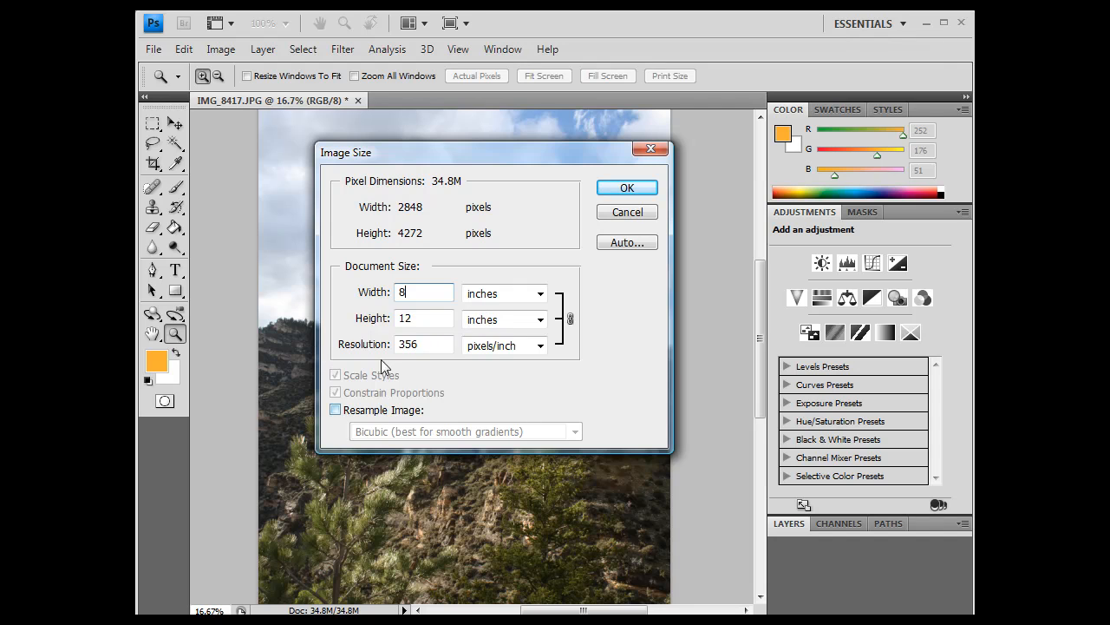
{"action": "left_click", "coordinate": [424, 319]}
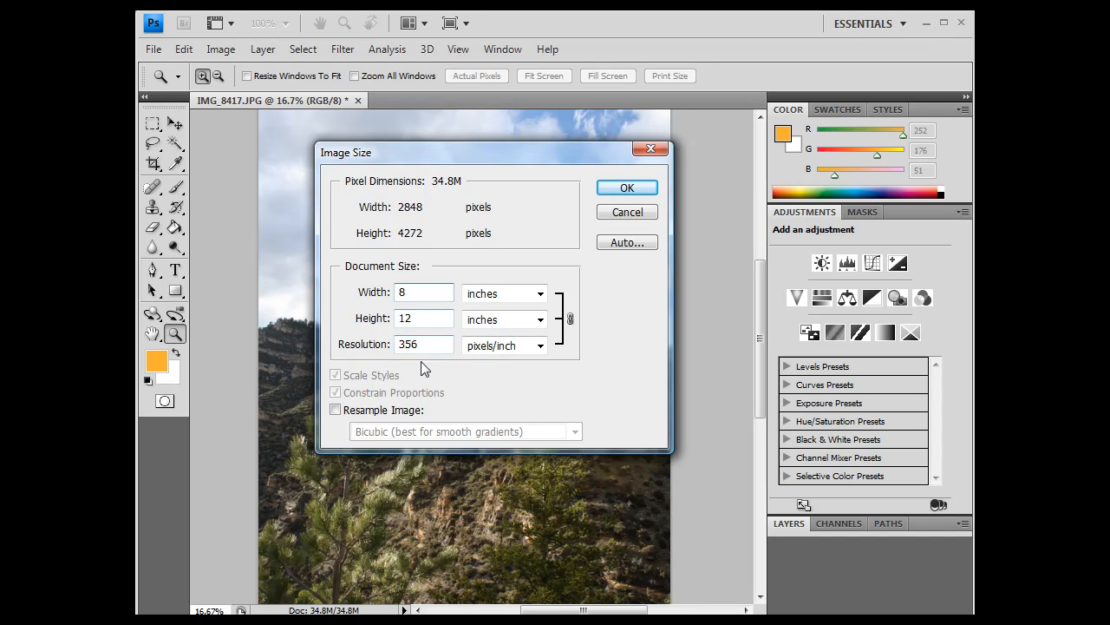
{"action": "left_click", "coordinate": [425, 345]}
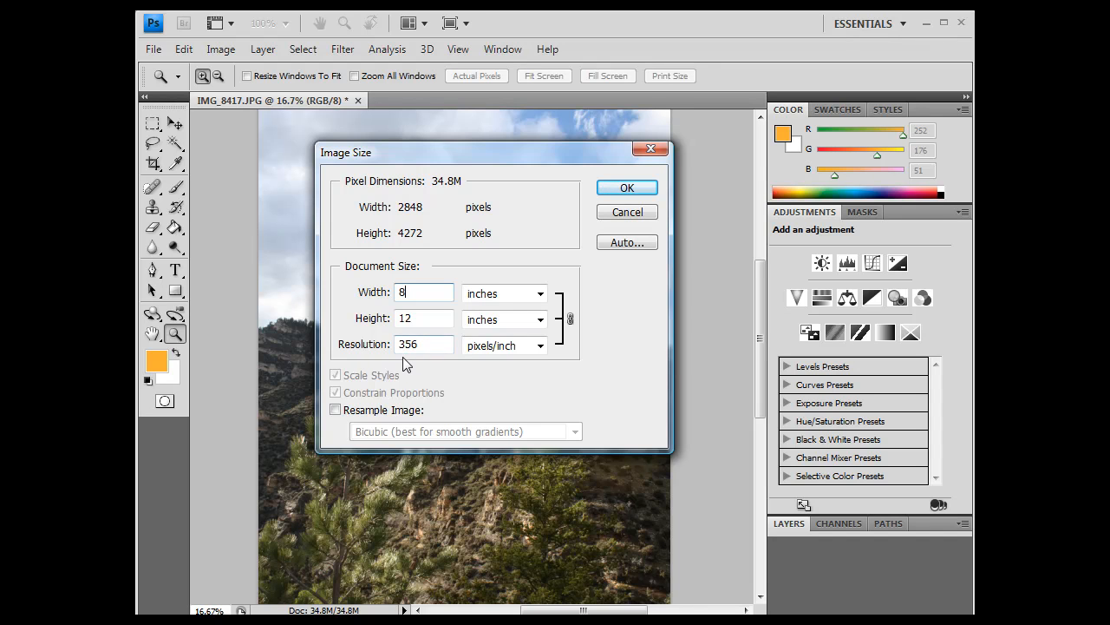
{"action": "mouse_move", "coordinate": [425, 360]}
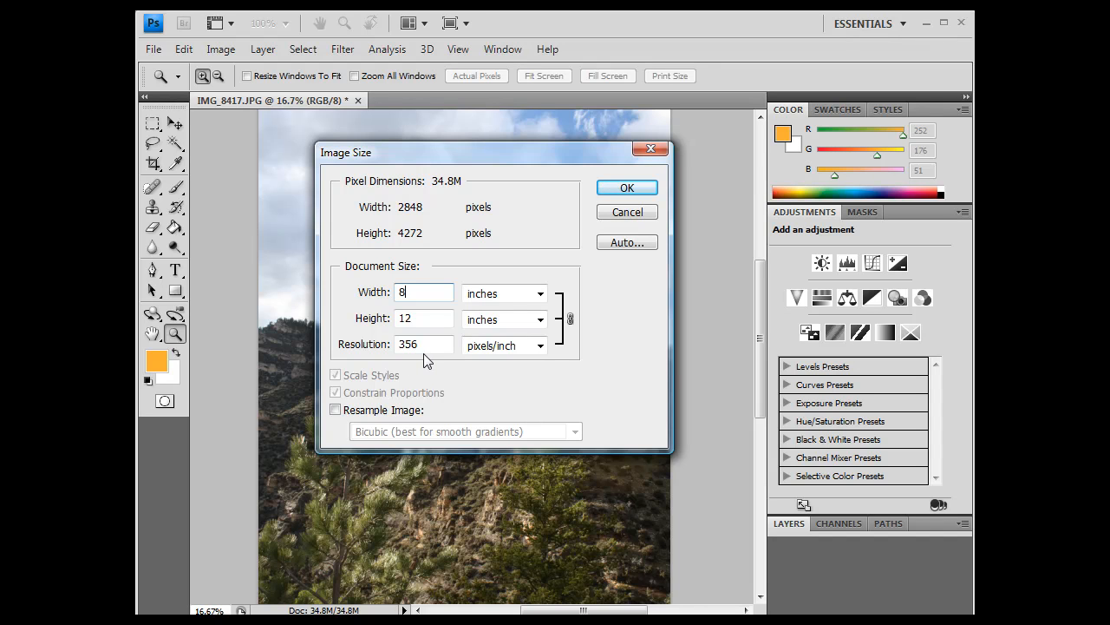
{"action": "mouse_move", "coordinate": [438, 362]}
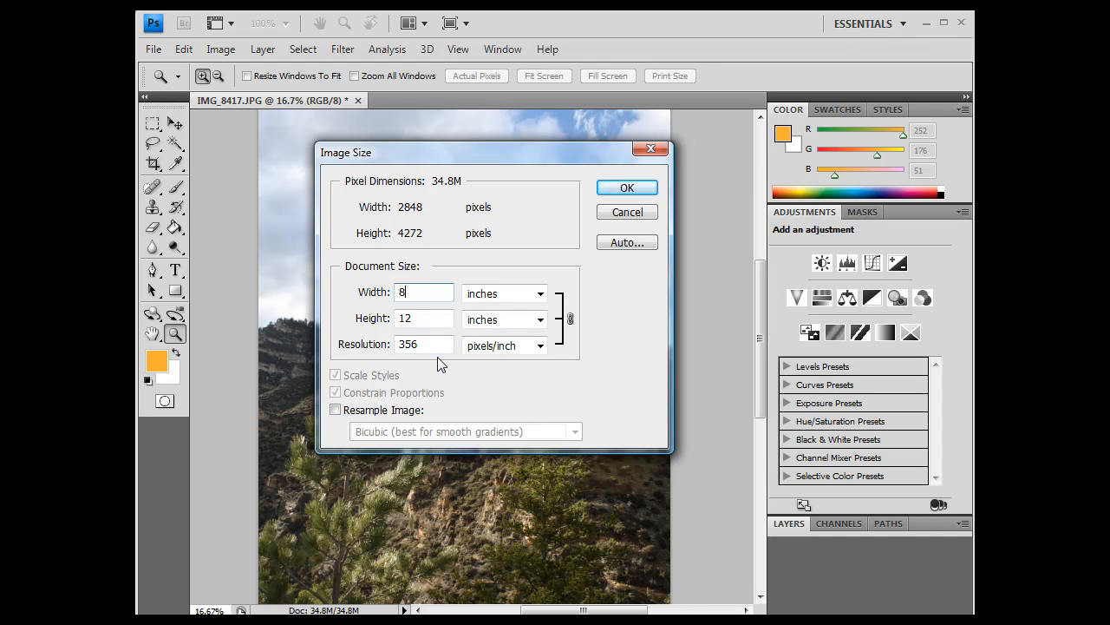
{"action": "mouse_move", "coordinate": [439, 363]}
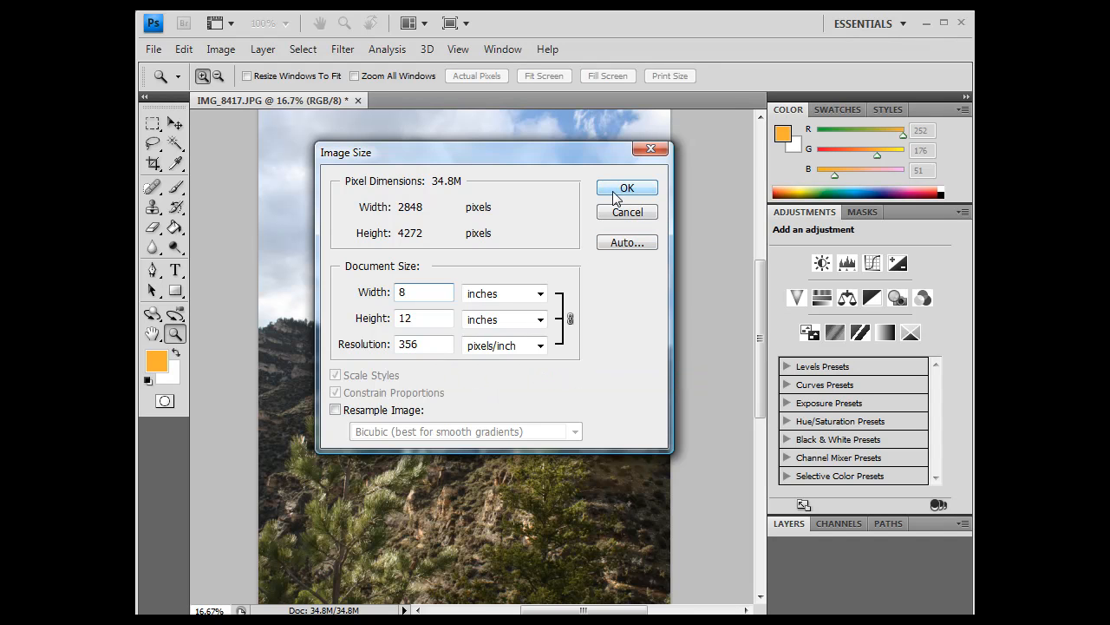
- Confirm the 8 × 12 inch, 356 ppi size, keeping pixels at 34.8 MB
{"action": "left_click", "coordinate": [627, 188]}
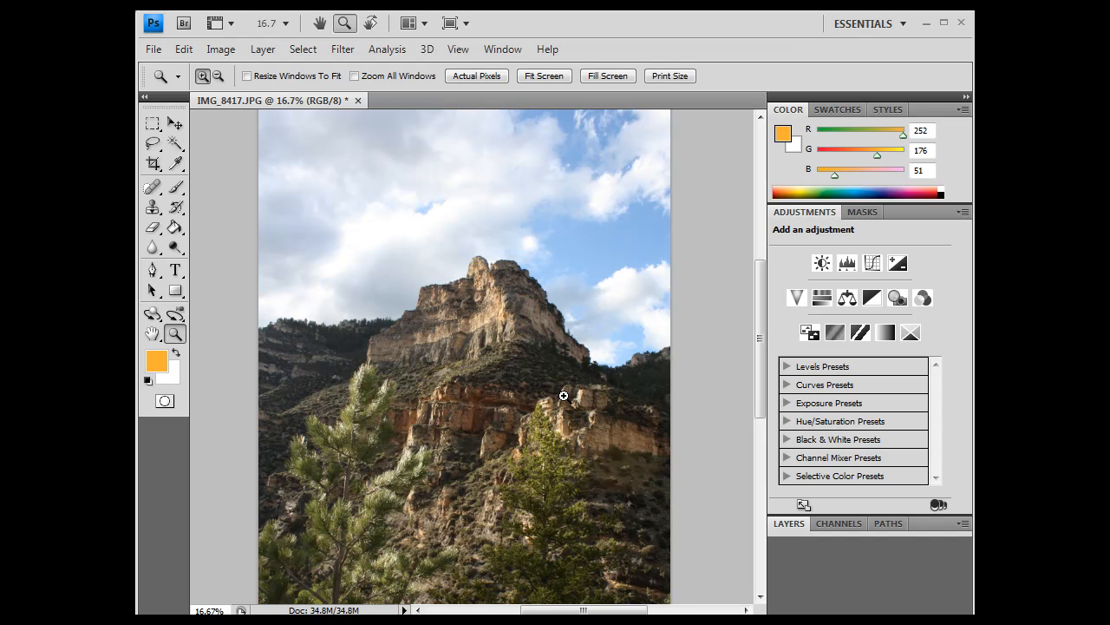
{"action": "mouse_move", "coordinate": [436, 468]}
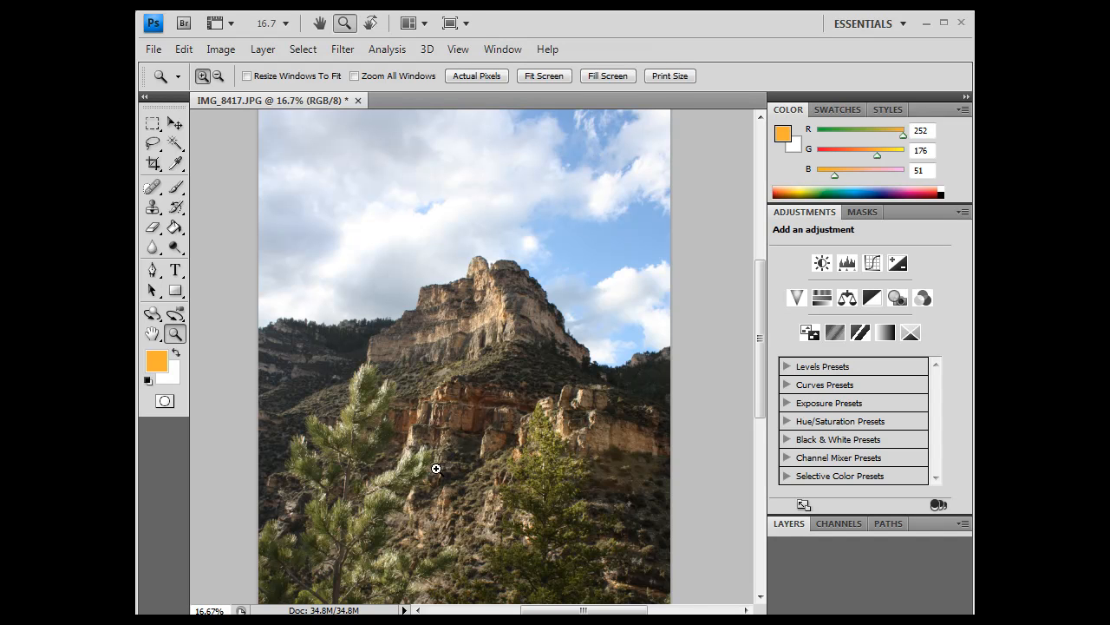
{"action": "mouse_move", "coordinate": [494, 356]}
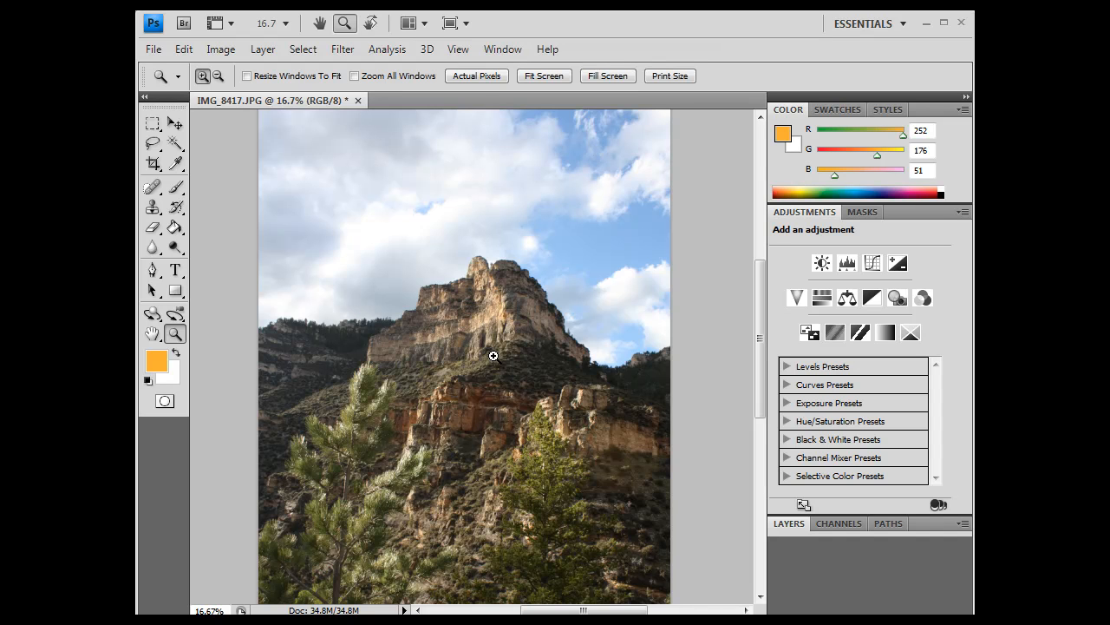
{"action": "left_click", "coordinate": [220, 48]}
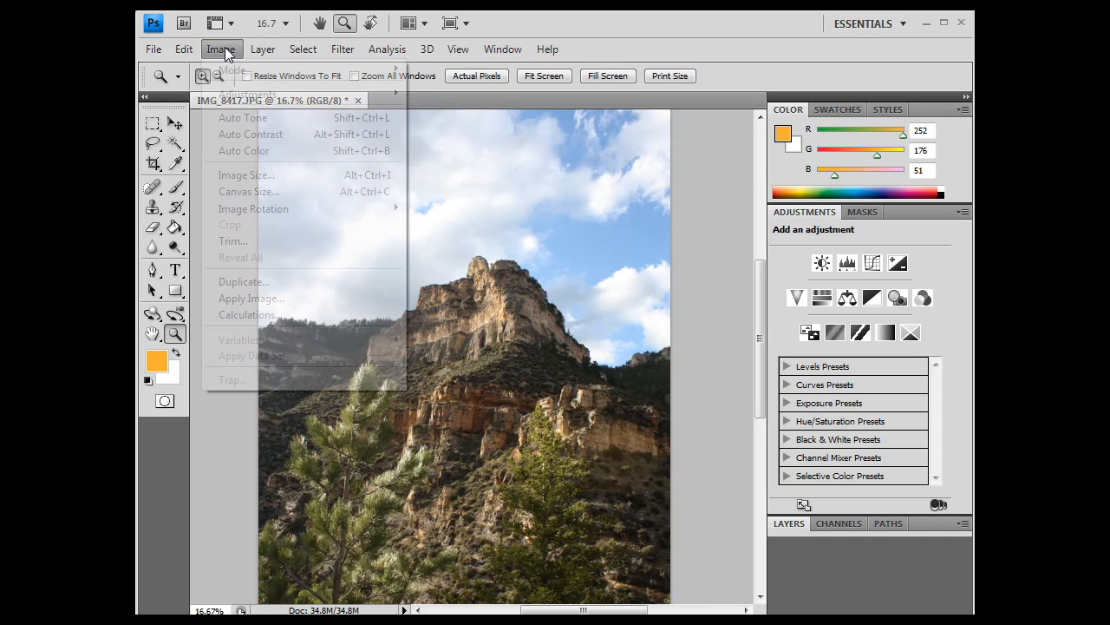
- In Image Size, enable resampling with the Bicubic Sharper (best for reduction) method
{"action": "left_click", "coordinate": [247, 174]}
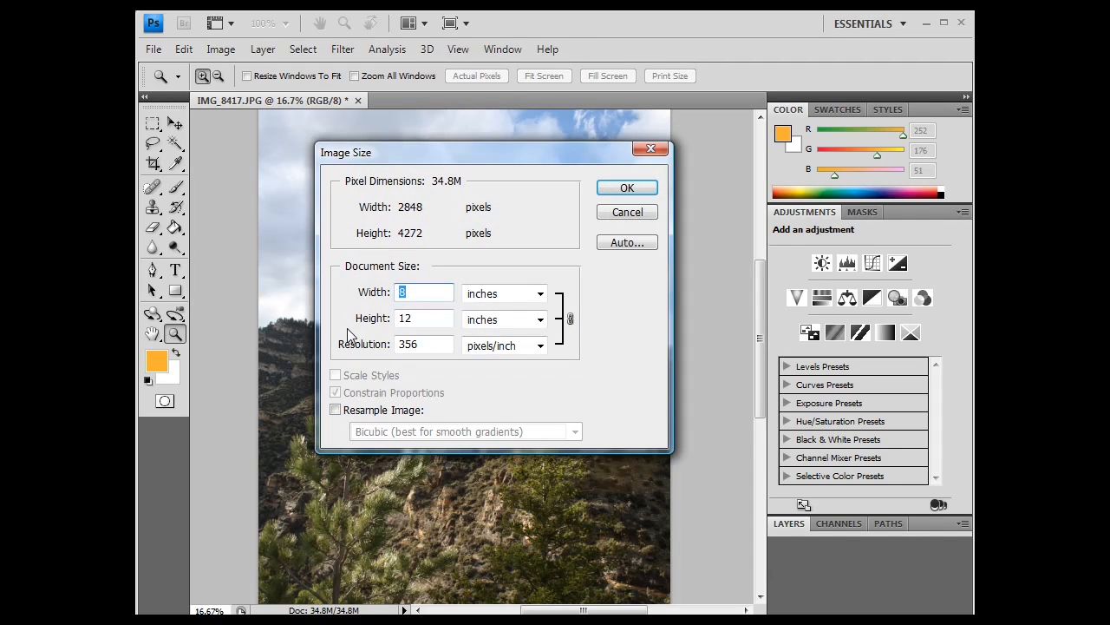
{"action": "left_click", "coordinate": [336, 410]}
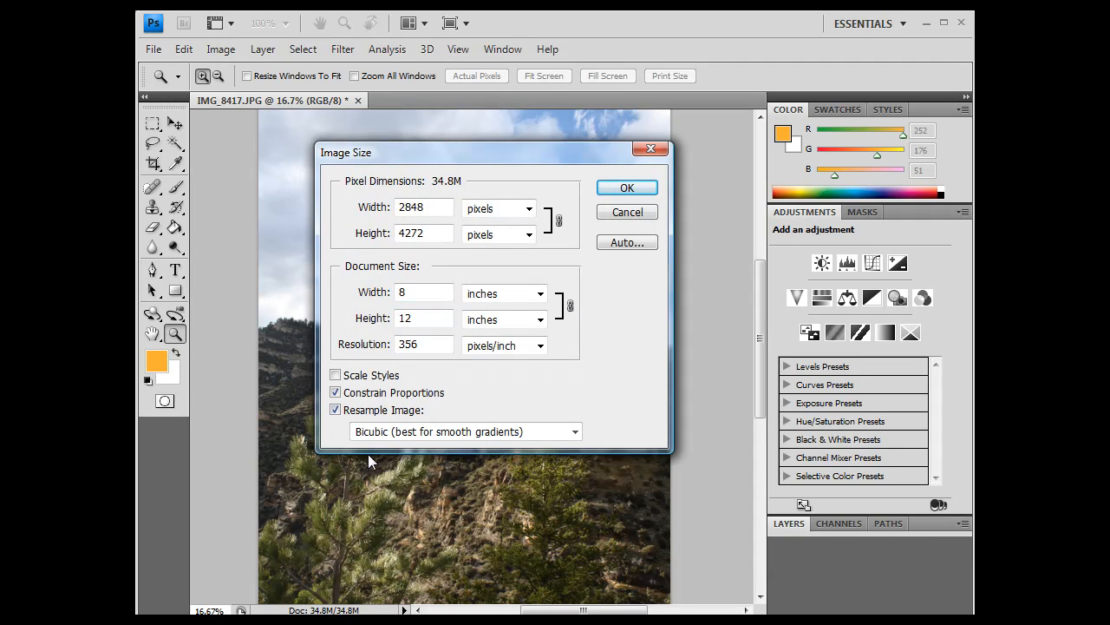
{"action": "left_click", "coordinate": [334, 375]}
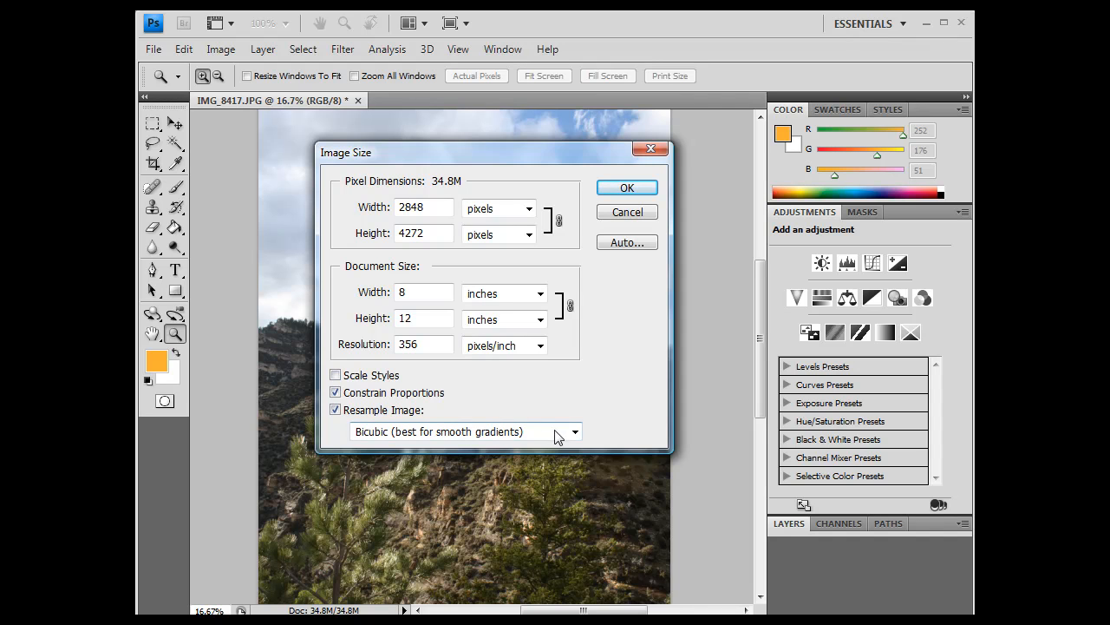
{"action": "left_click", "coordinate": [574, 431]}
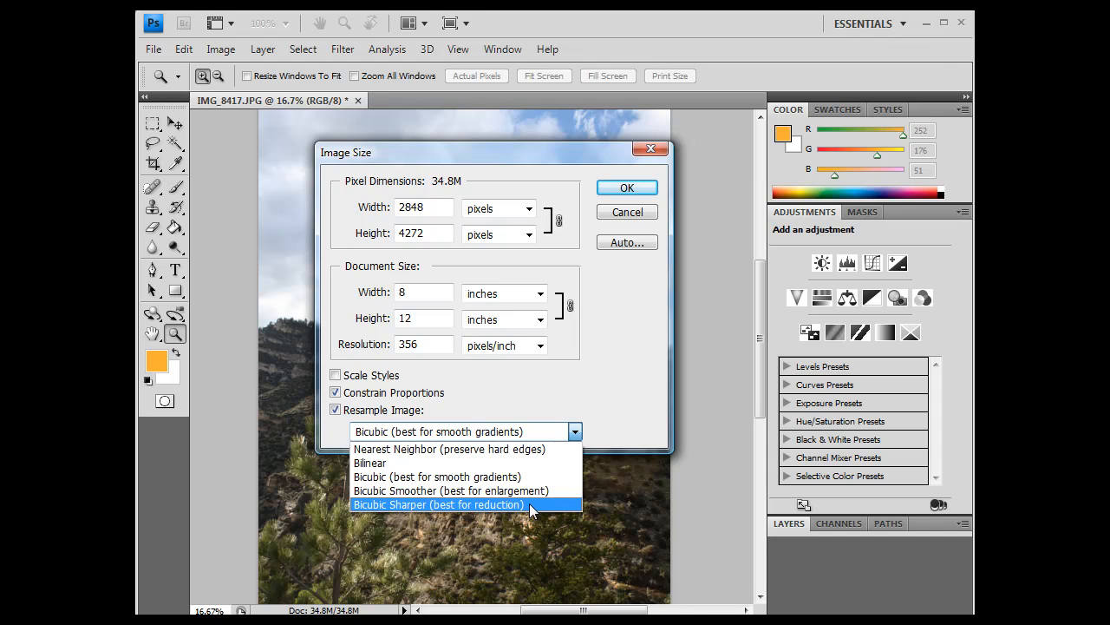
{"action": "left_click", "coordinate": [438, 504]}
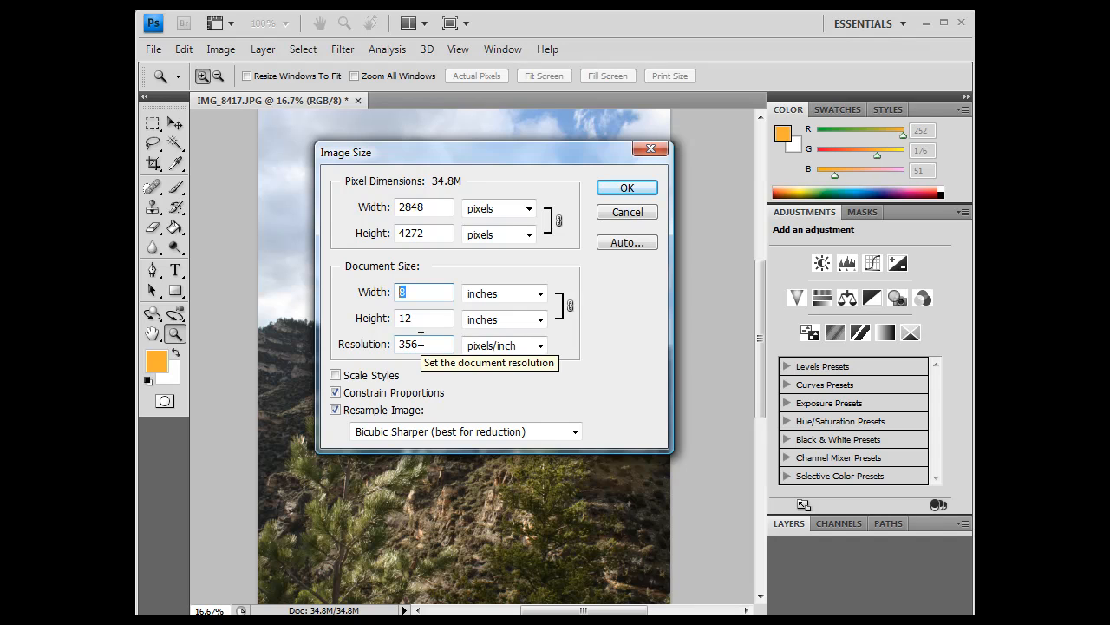
- Enter width 5 inches and 72 ppi, then apply to get 360 × 540 pixels
{"action": "type", "text": "5"}
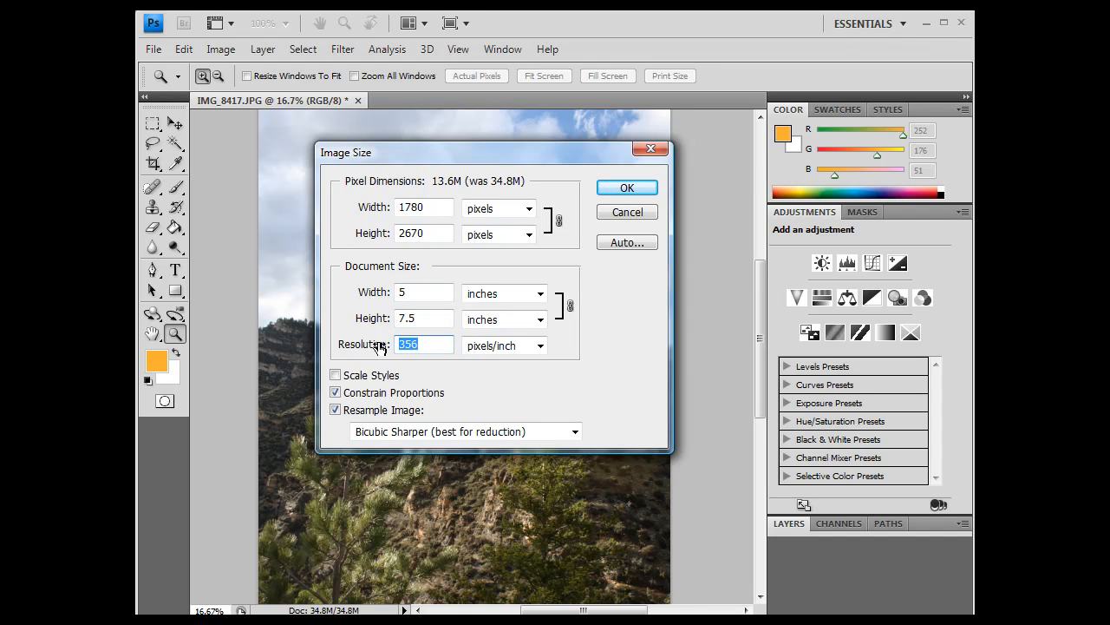
{"action": "type", "text": "72"}
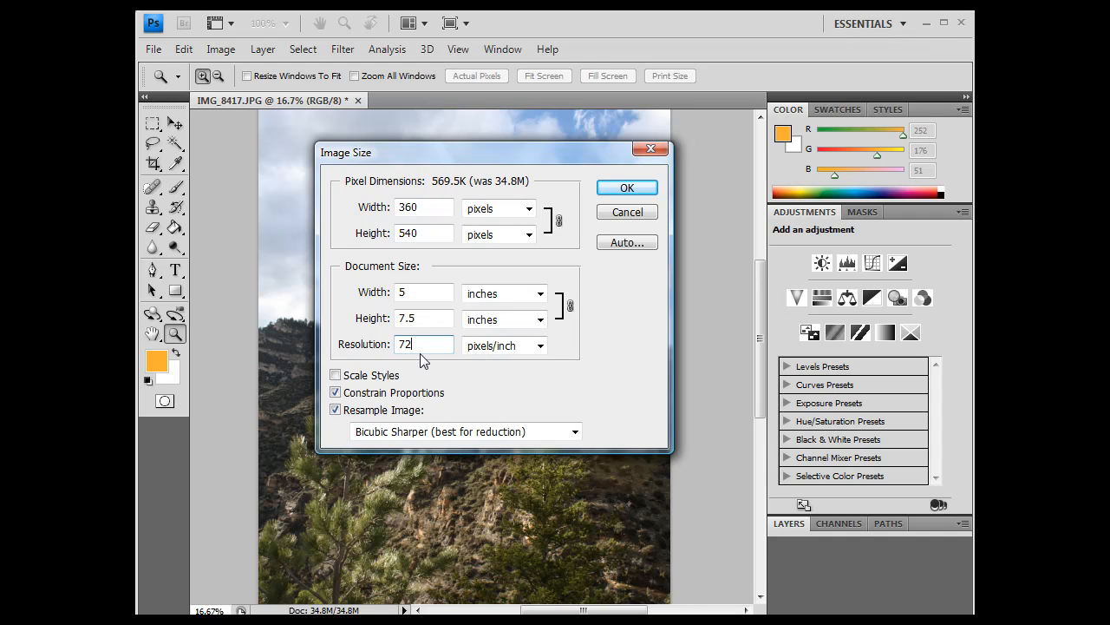
{"action": "mouse_move", "coordinate": [429, 251]}
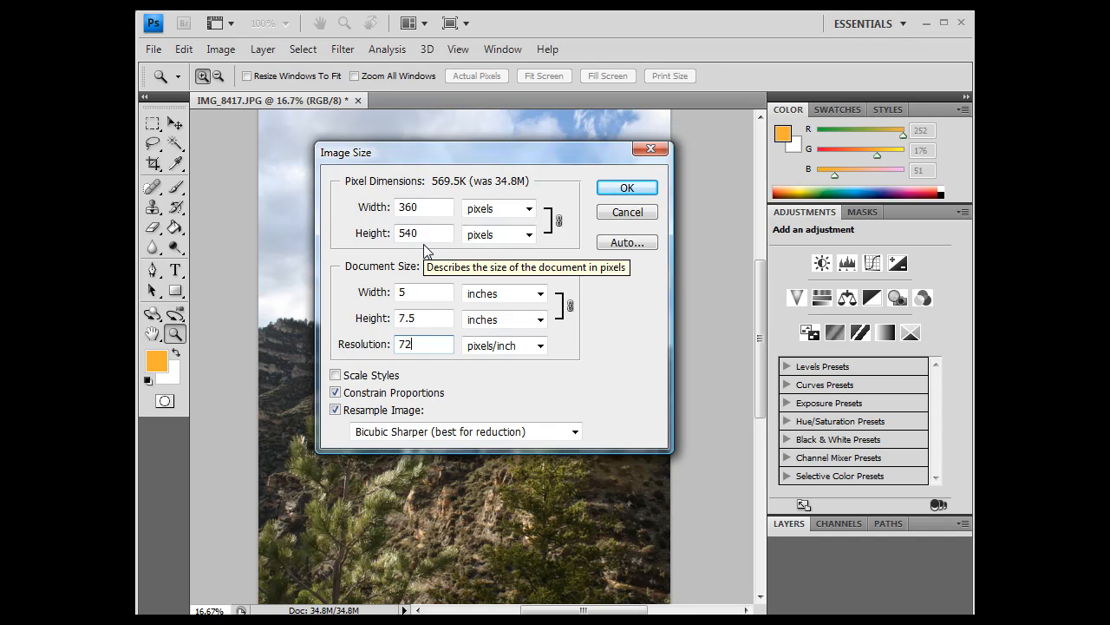
{"action": "left_click", "coordinate": [627, 187]}
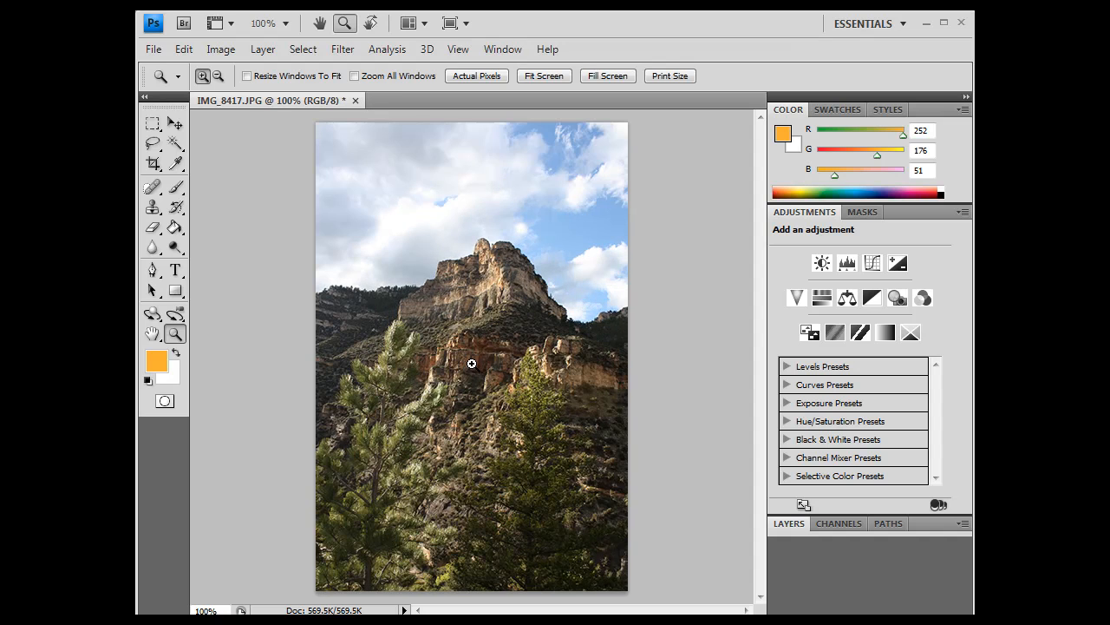
{"action": "mouse_move", "coordinate": [687, 450]}
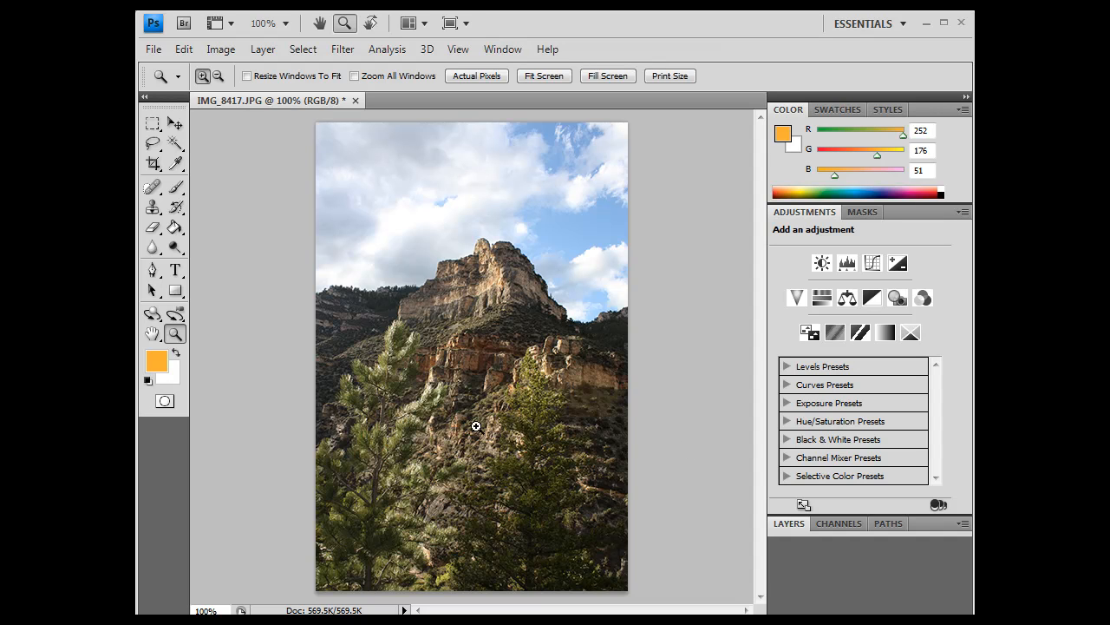
{"action": "mouse_move", "coordinate": [435, 342]}
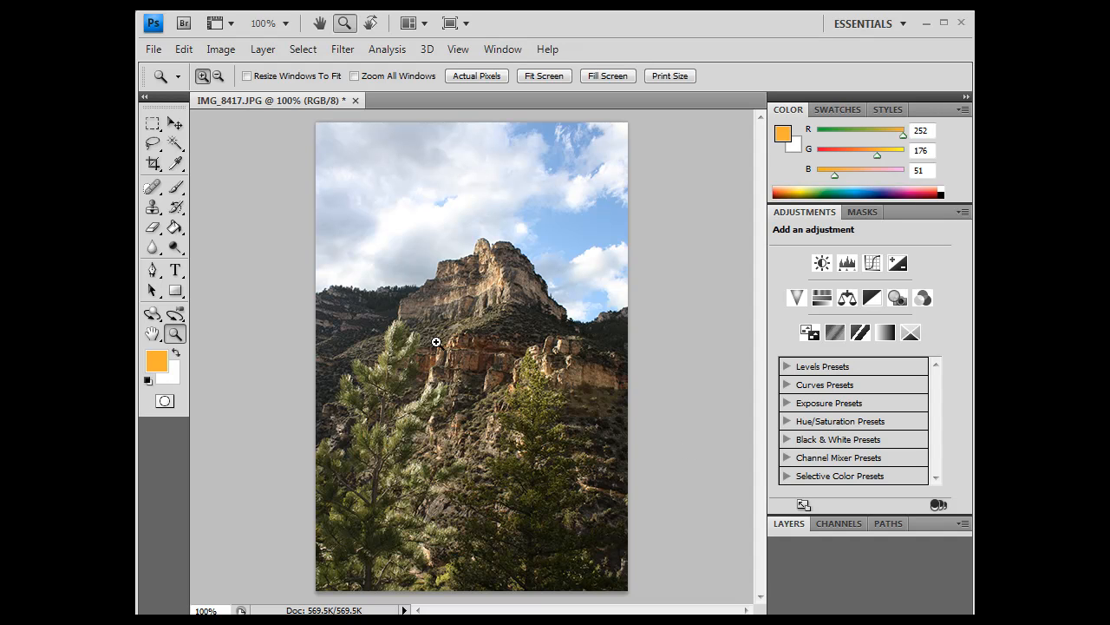
{"action": "mouse_move", "coordinate": [548, 303]}
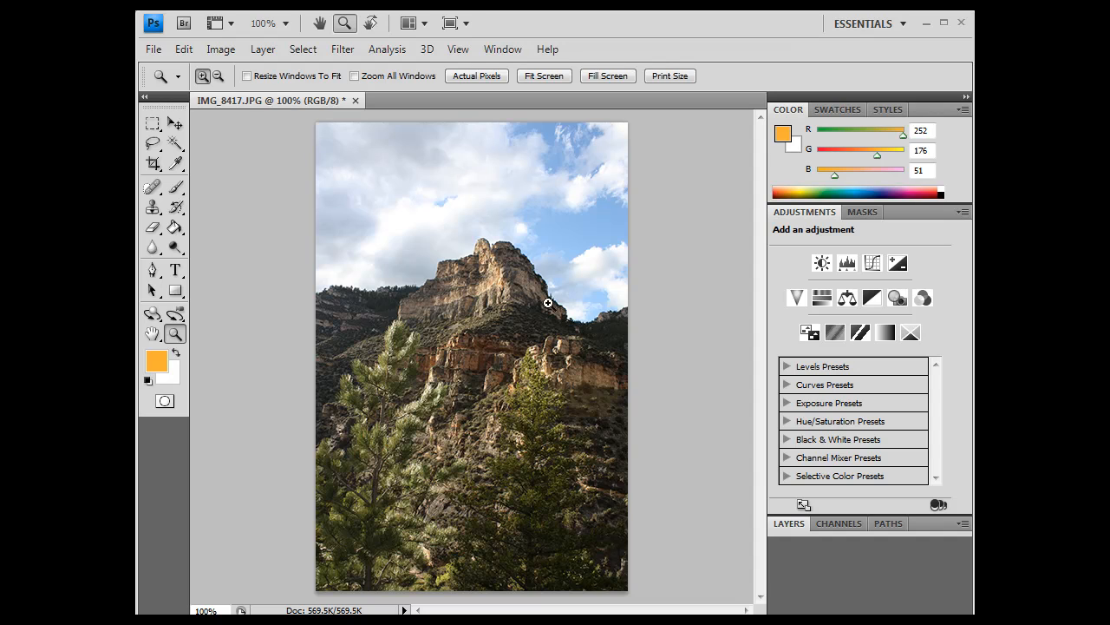
{"action": "mouse_move", "coordinate": [486, 403]}
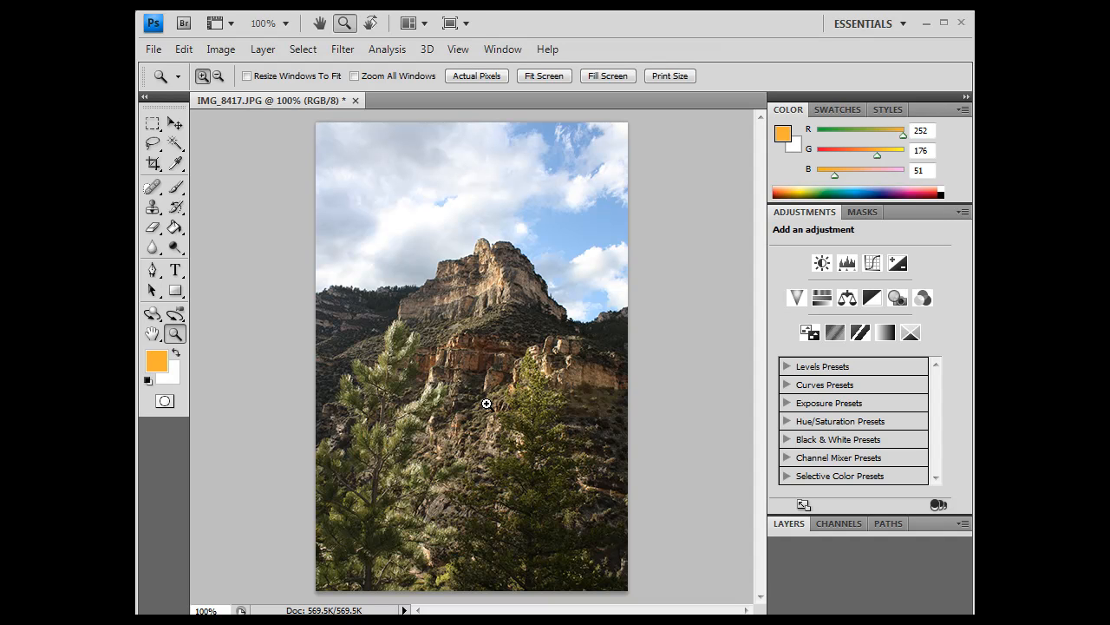
{"action": "mouse_move", "coordinate": [547, 423]}
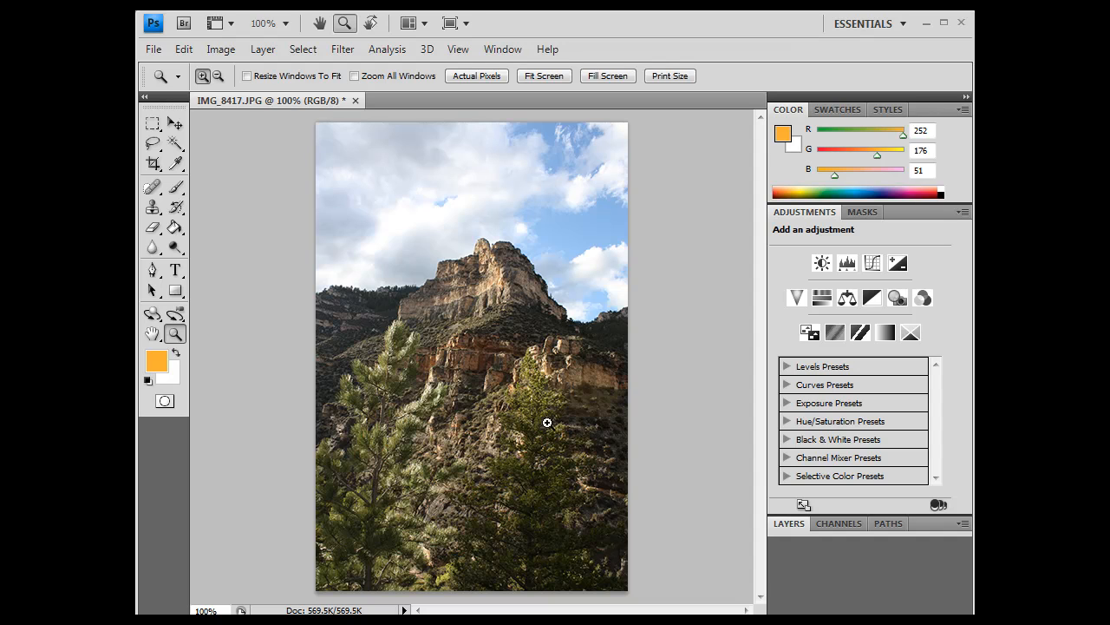
{"action": "mouse_move", "coordinate": [529, 401]}
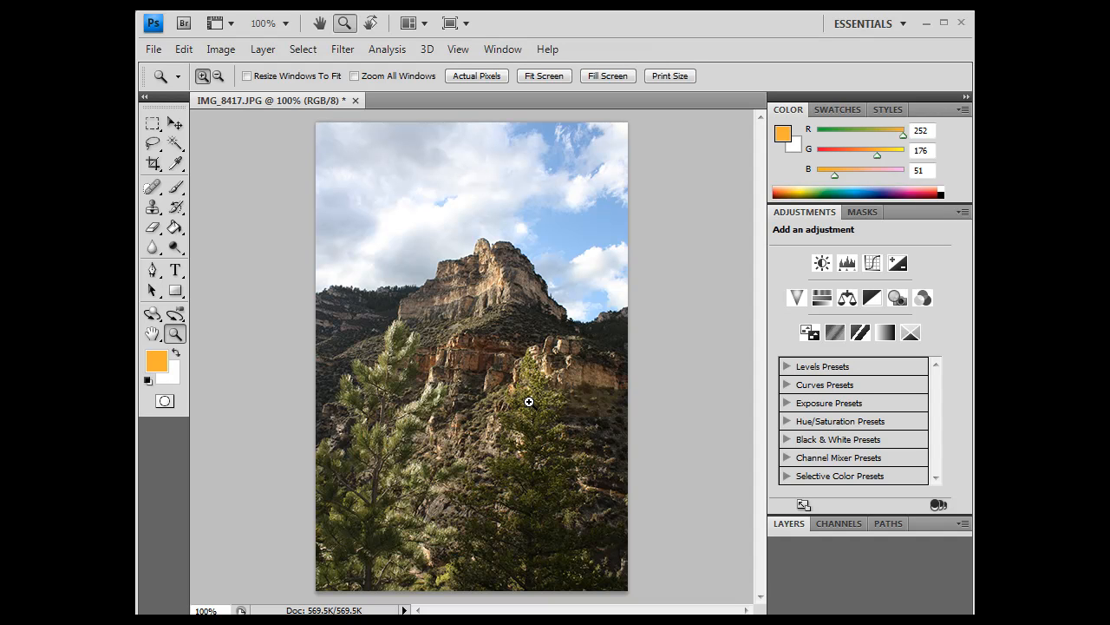